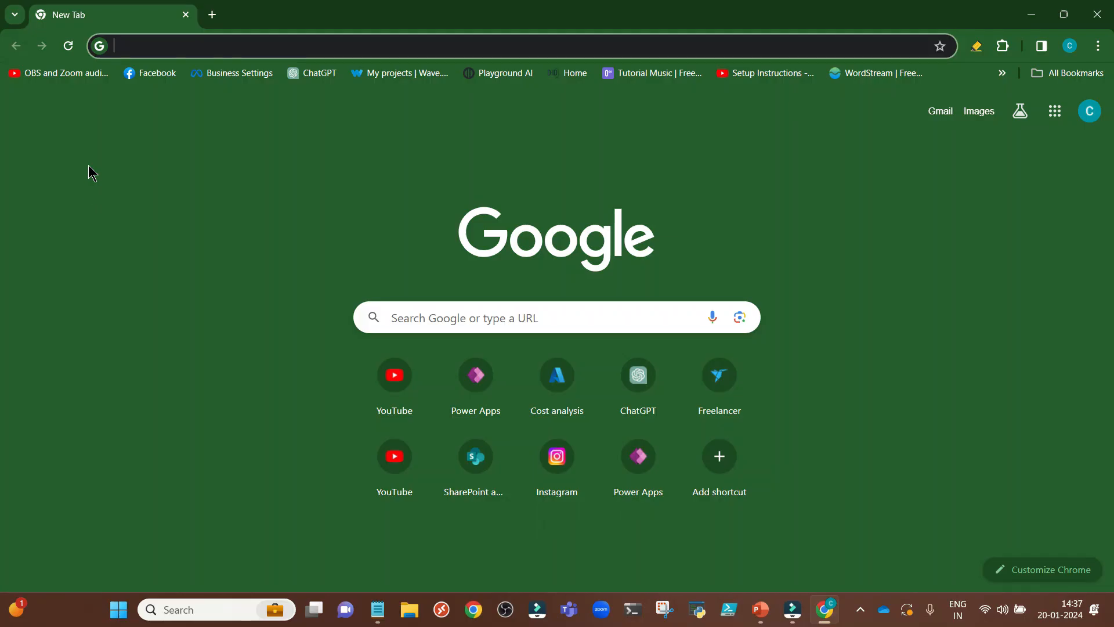
pyautogui.write('https://comavsen.sharepoint.com/sites/Pen')
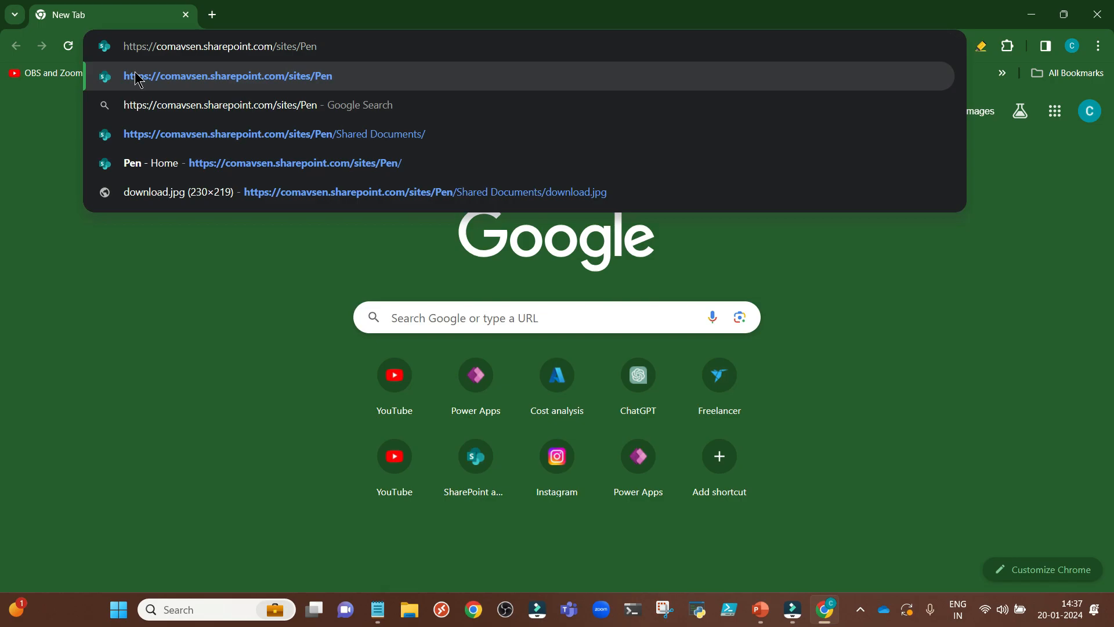
pyautogui.click(229, 77)
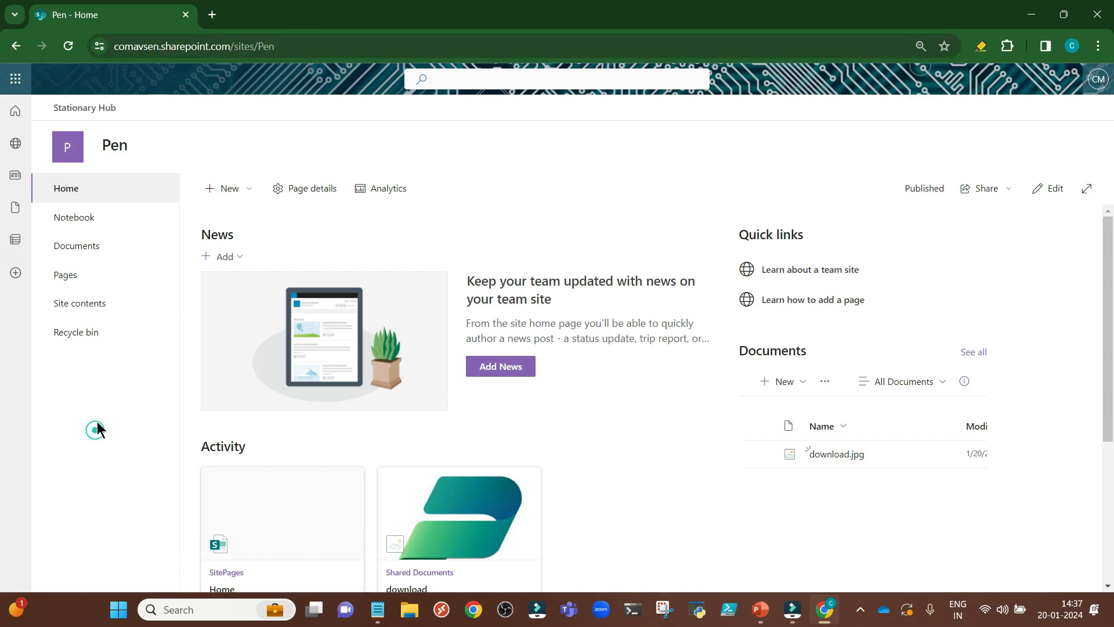
# Show the Pen site's Documents library listing download.jpg.
pyautogui.click(76, 246)
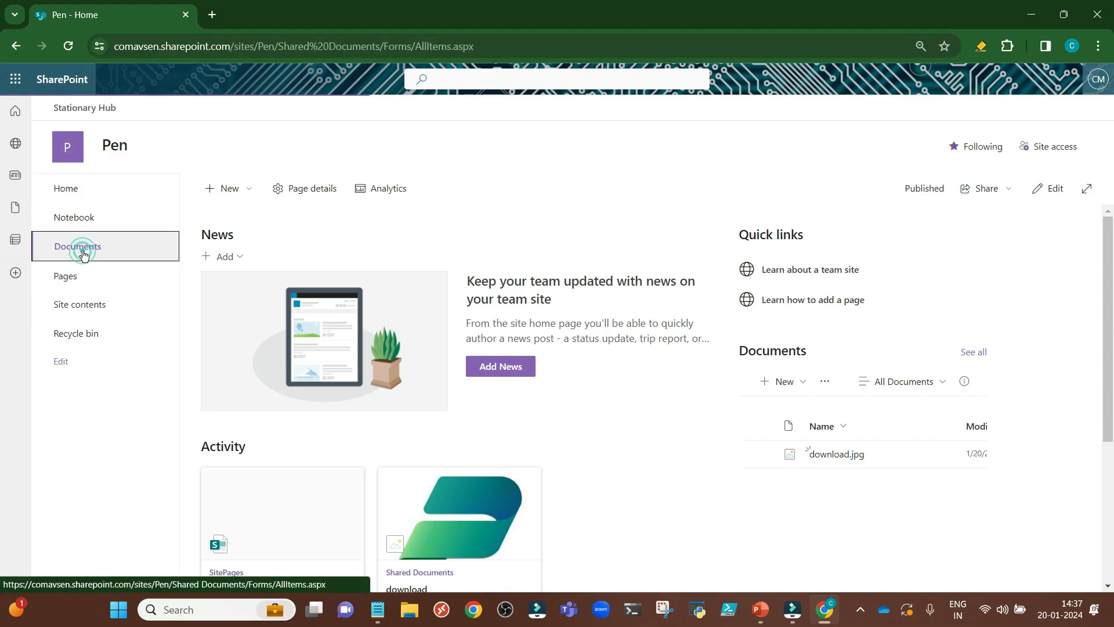
pyautogui.click(78, 246)
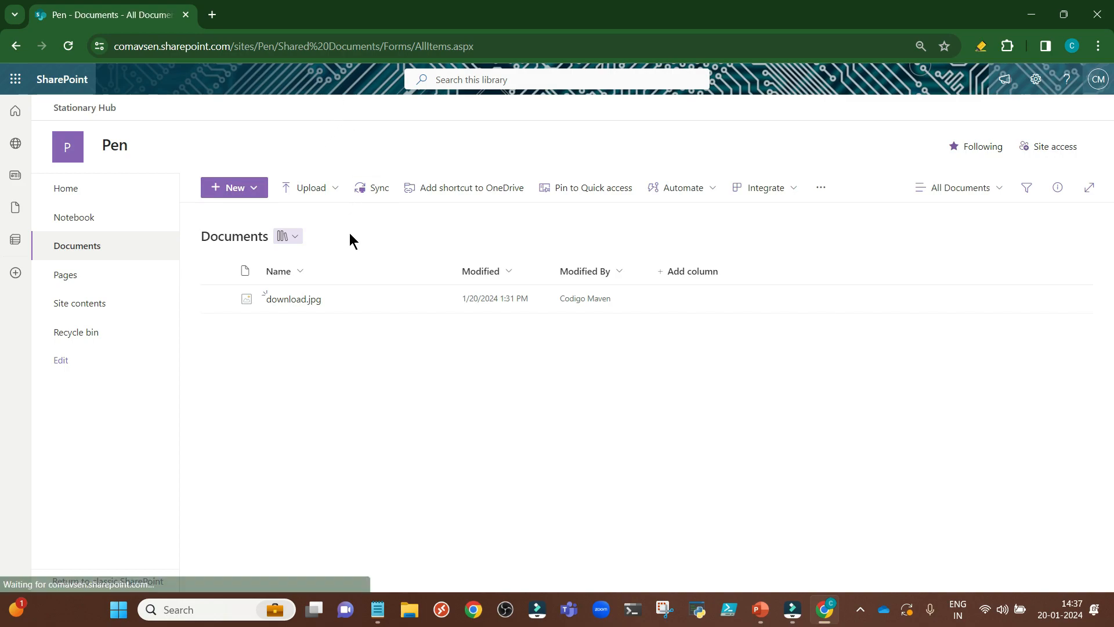
pyautogui.moveTo(296, 300)
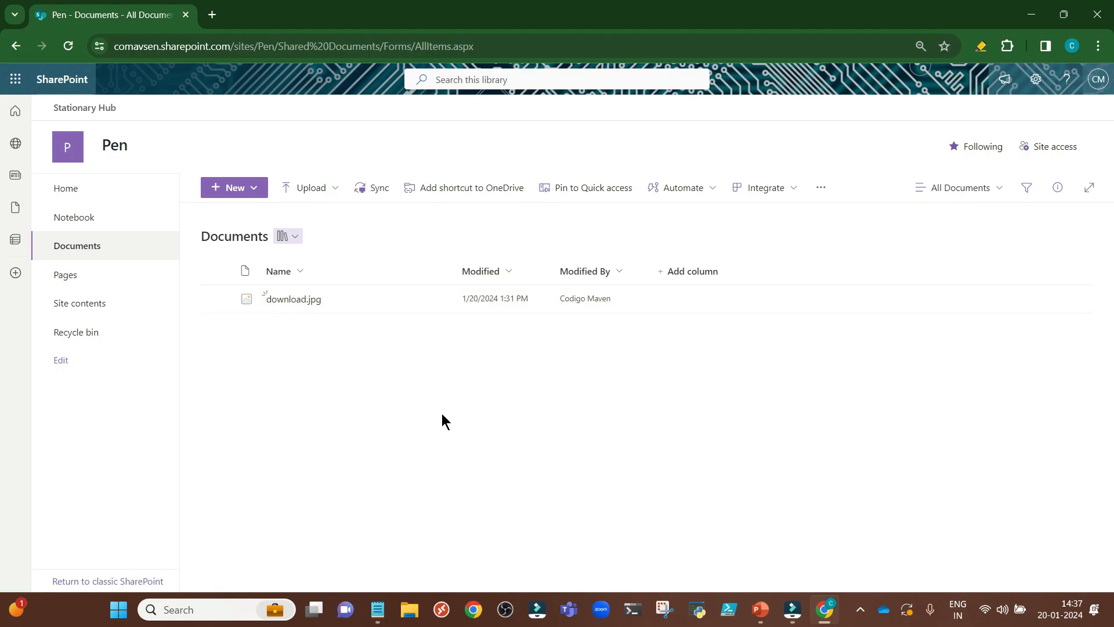
pyautogui.moveTo(688, 391)
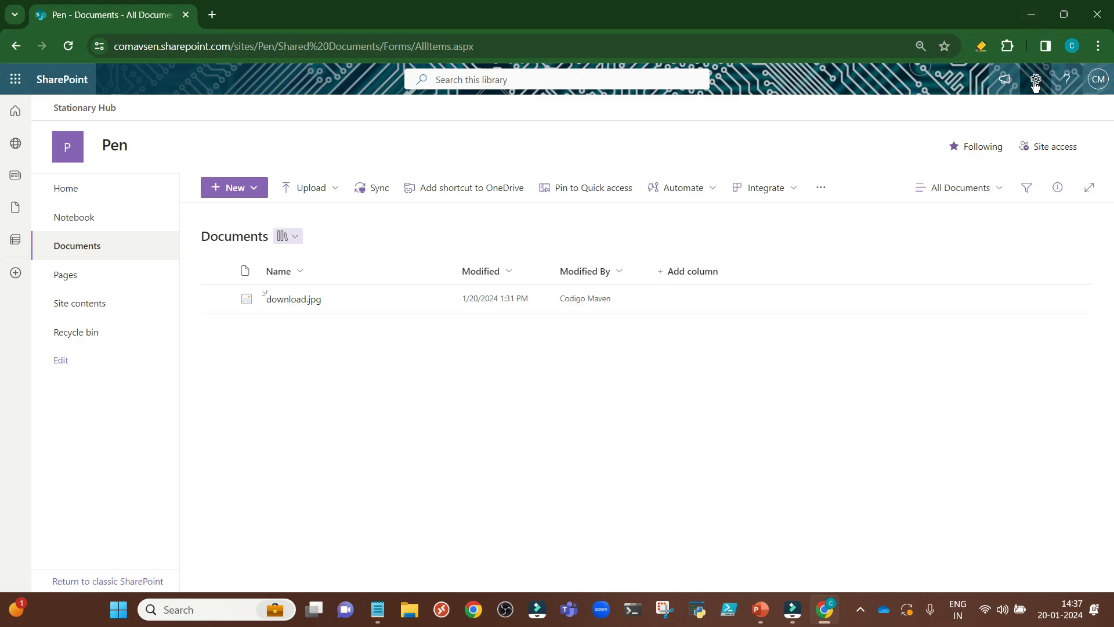
# Go from the settings panel to Site contents and then the full Site settings page.
pyautogui.click(1034, 79)
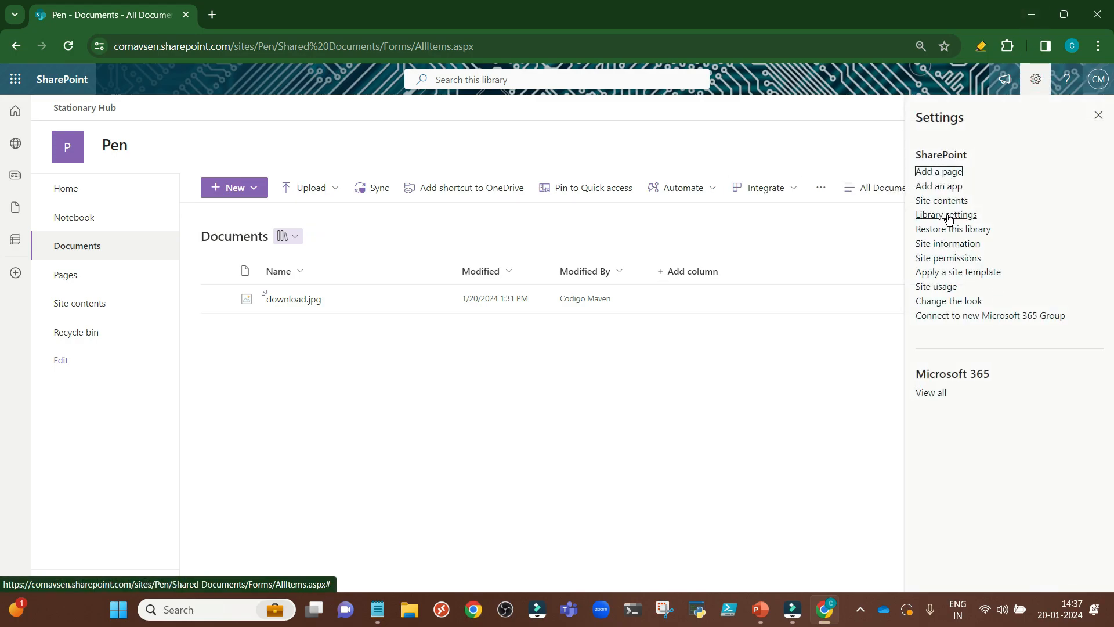
pyautogui.moveTo(941, 201)
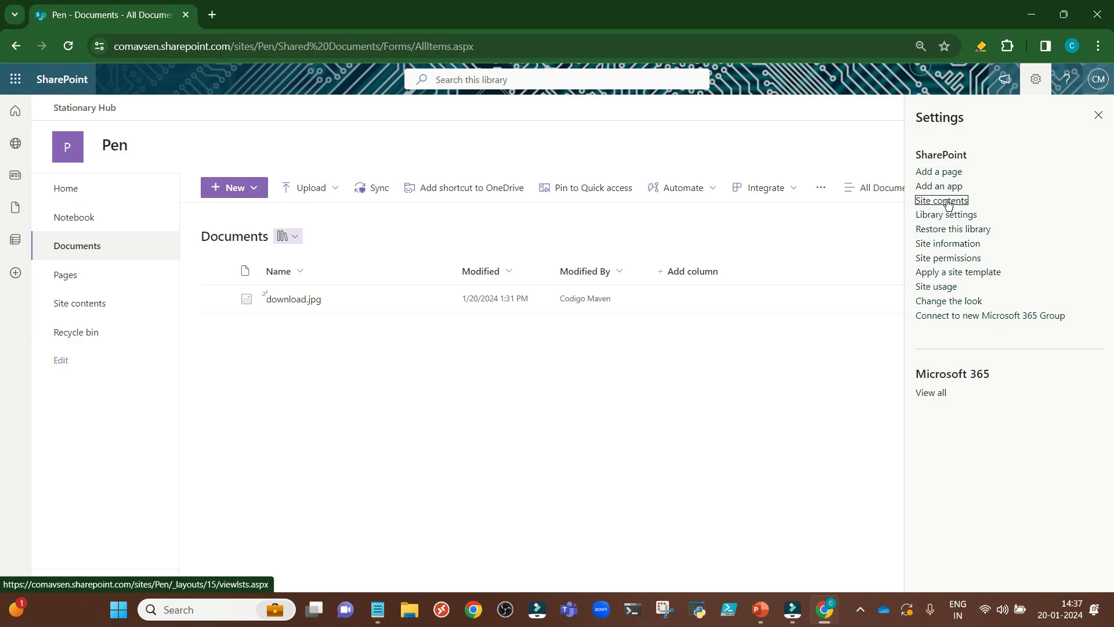
pyautogui.click(941, 201)
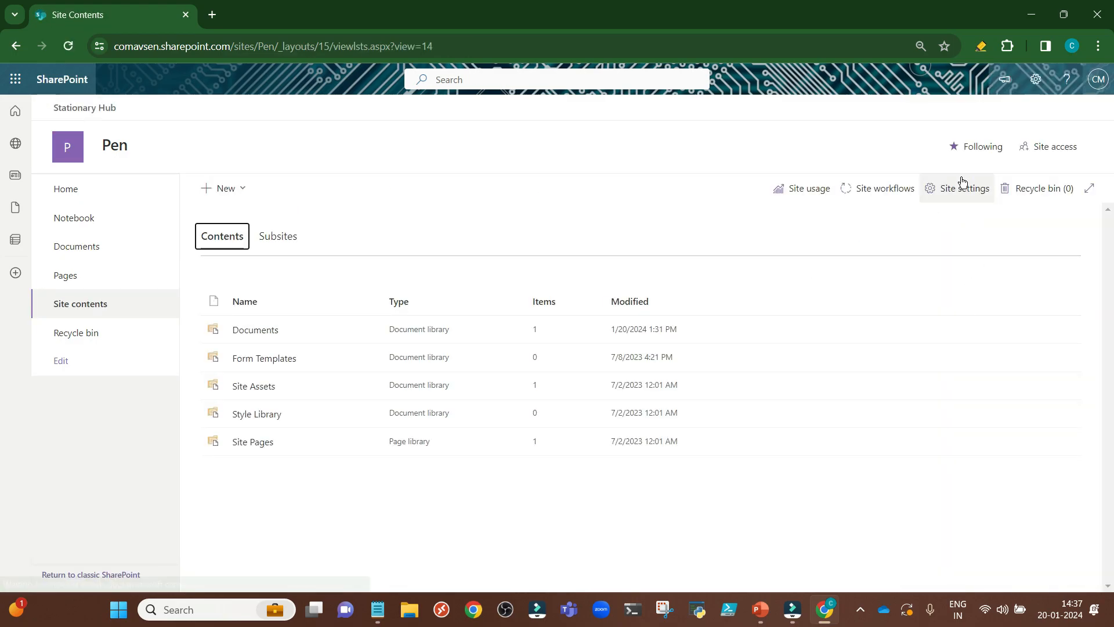
pyautogui.click(964, 188)
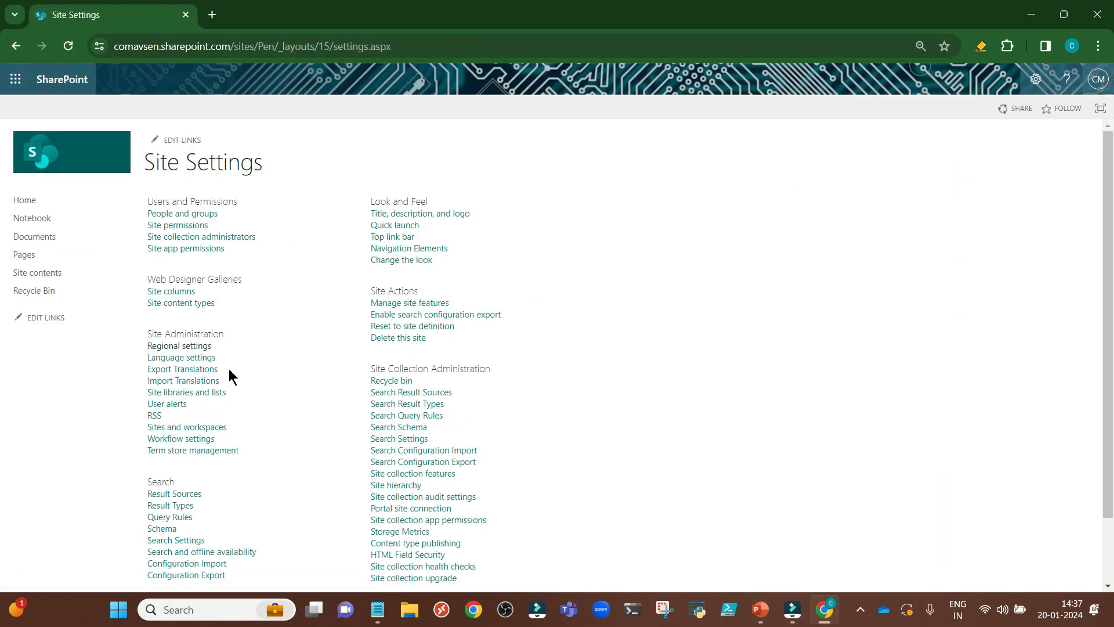
# View the site's Regional settings, then return to the Site contents page.
pyautogui.click(179, 347)
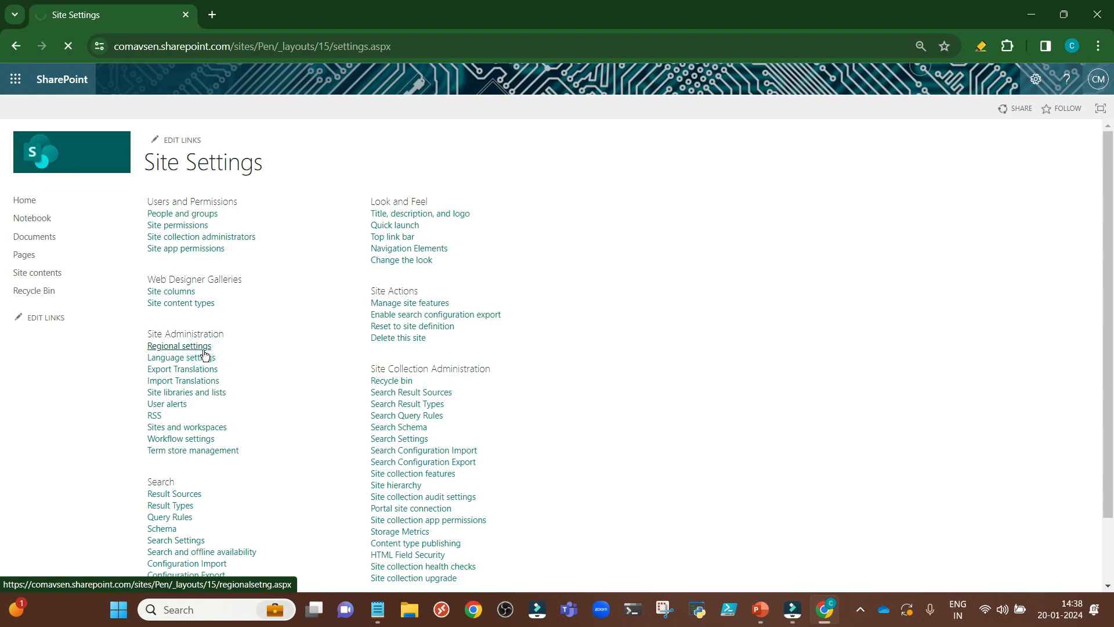
pyautogui.click(178, 346)
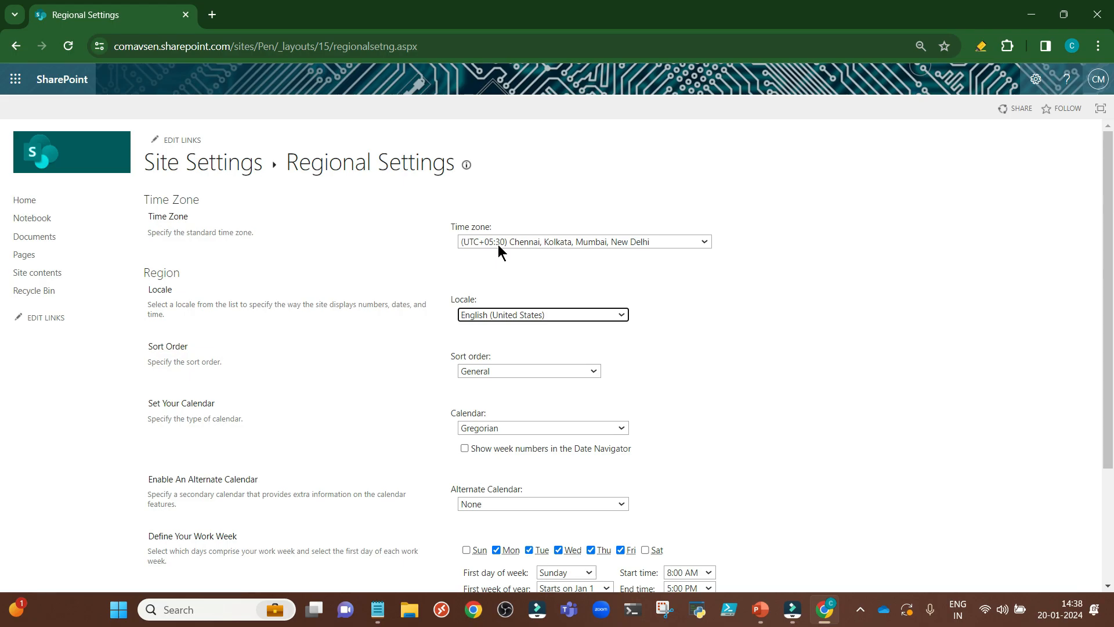
pyautogui.moveTo(511, 254)
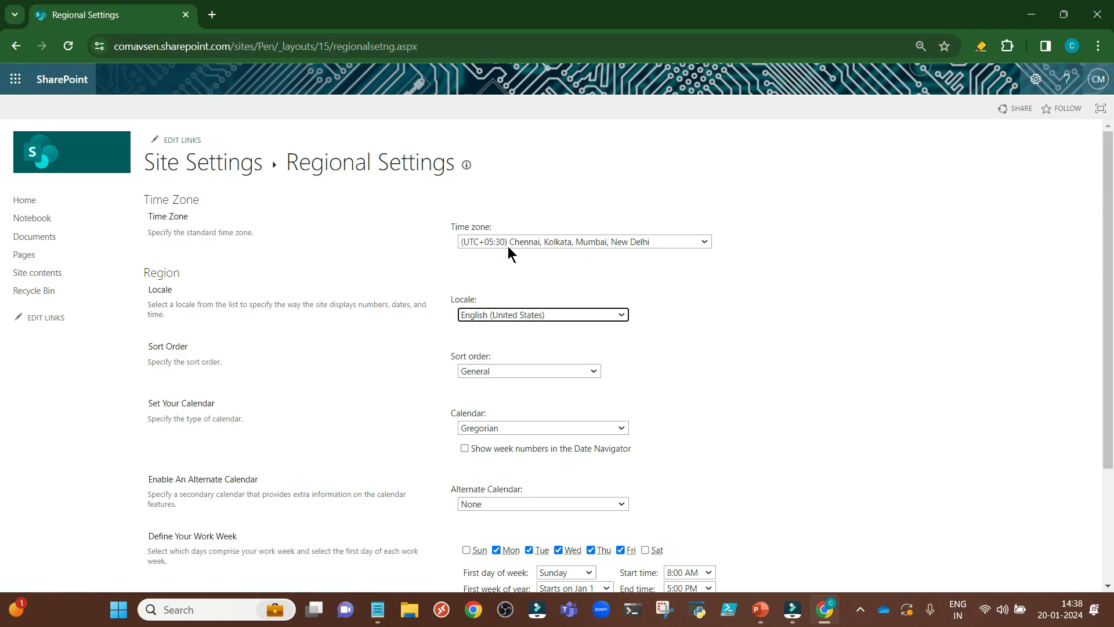
pyautogui.moveTo(565, 227)
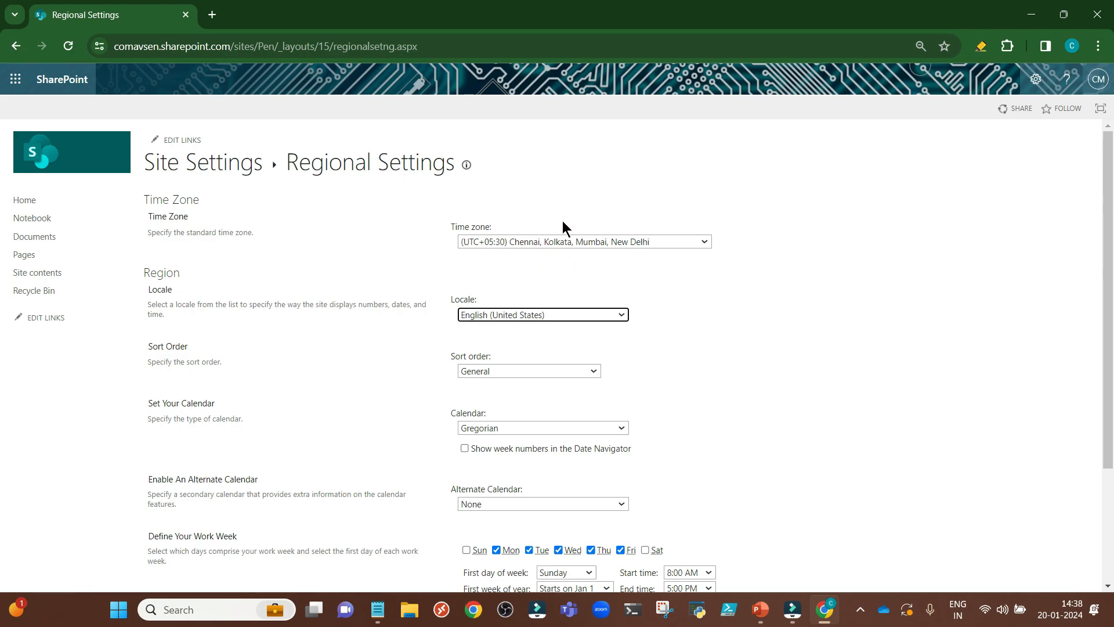
pyautogui.moveTo(321, 248)
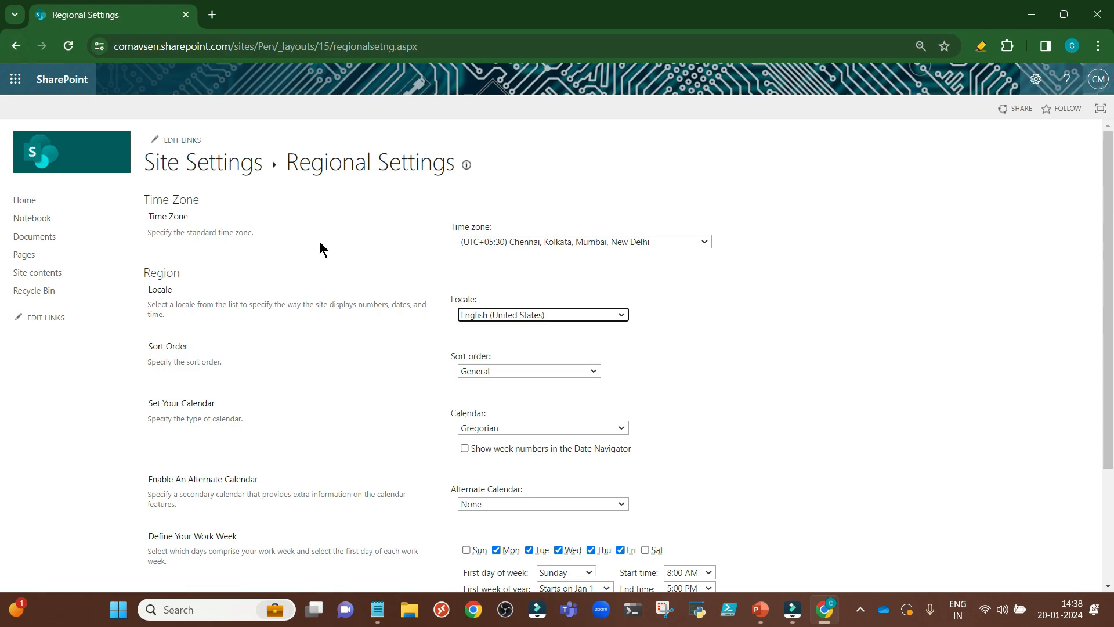
pyautogui.moveTo(527, 263)
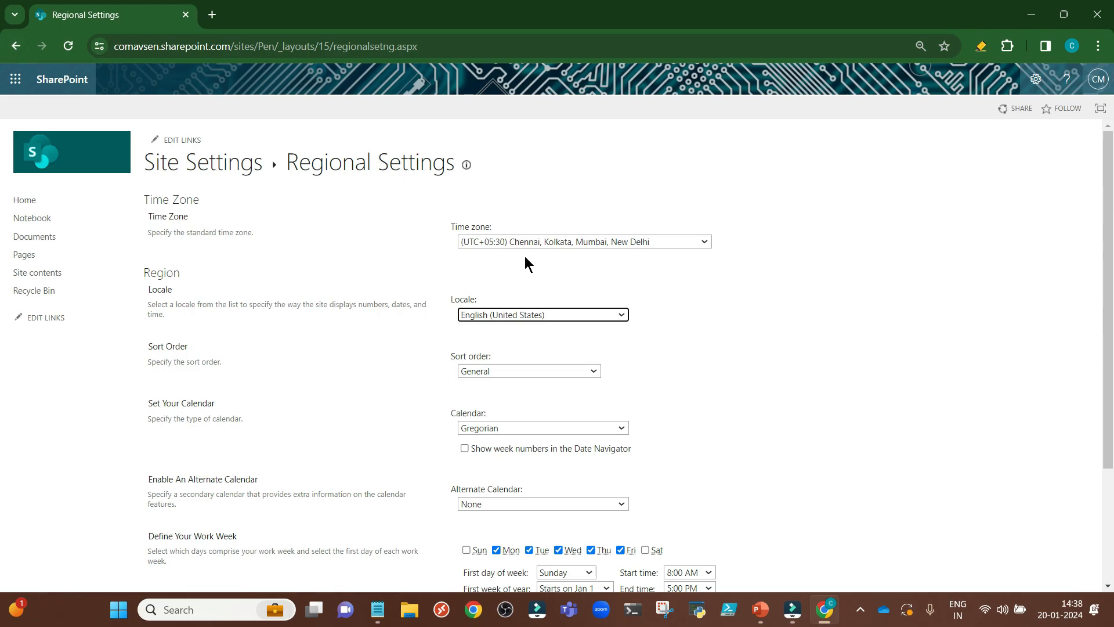
pyautogui.click(15, 45)
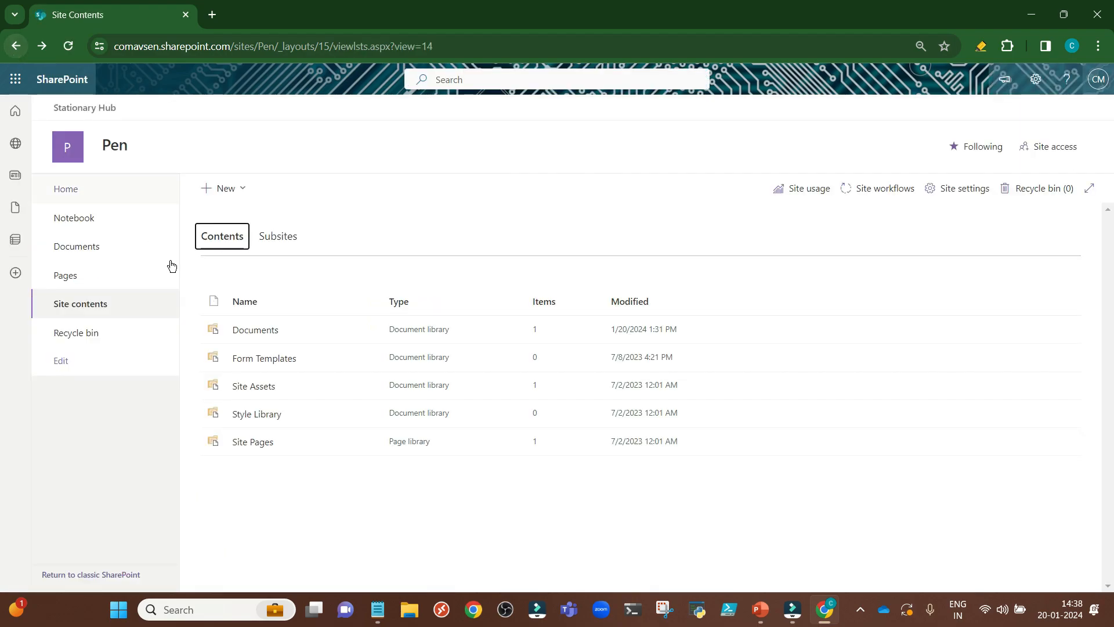
# Return to the Documents library and bring up its settings panel.
pyautogui.click(77, 246)
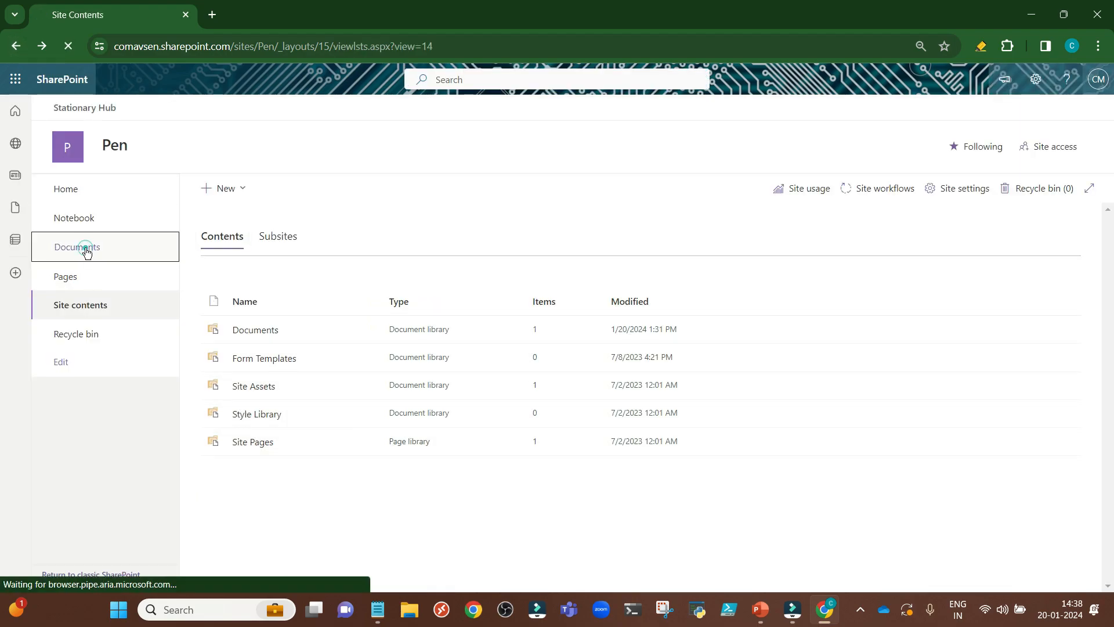
pyautogui.click(85, 246)
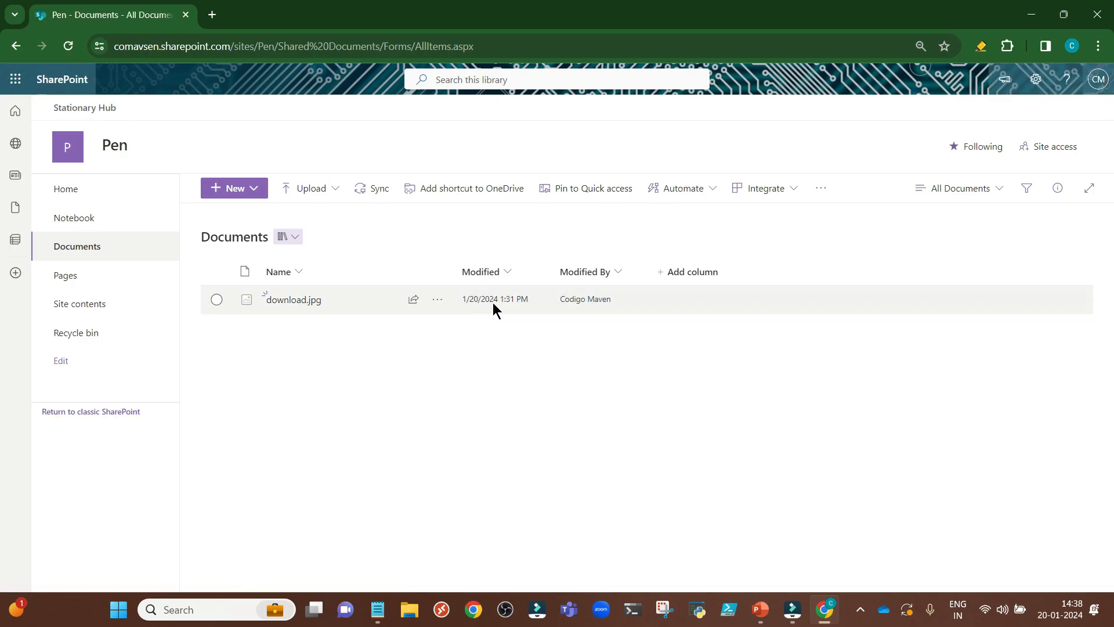
pyautogui.moveTo(519, 318)
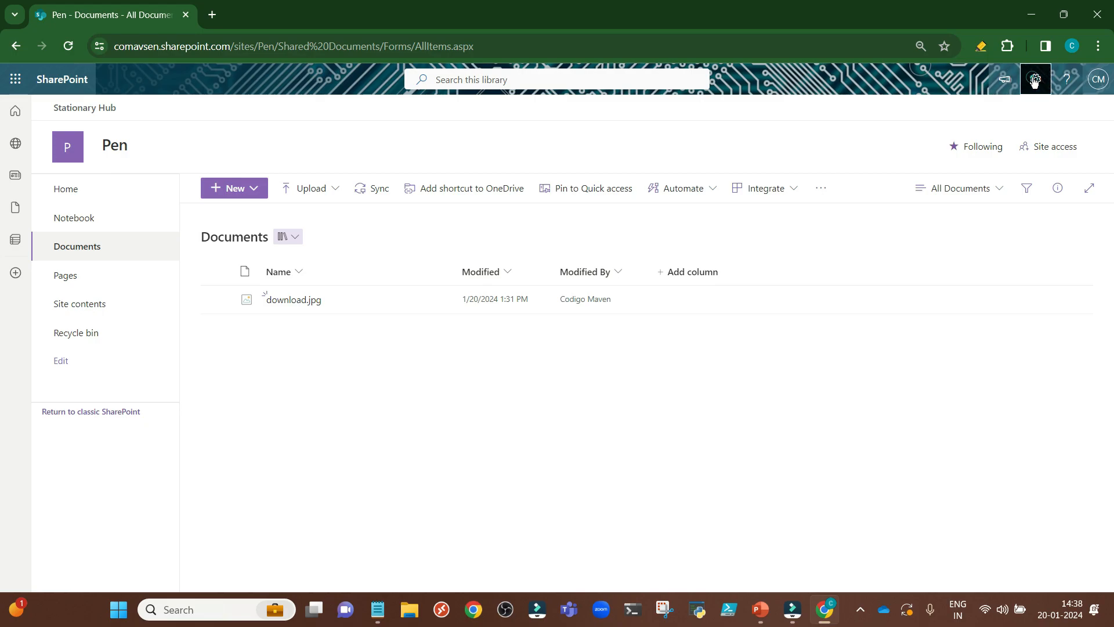
pyautogui.click(1034, 78)
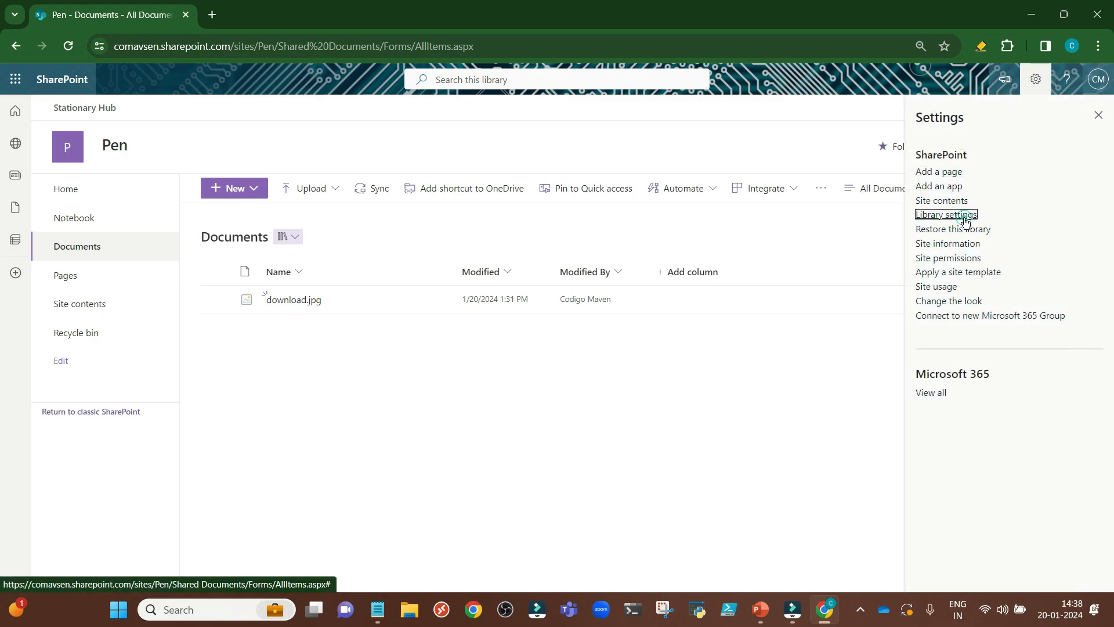
# Reach the library settings and edit the Modified column, scrolling to its display format.
pyautogui.click(944, 215)
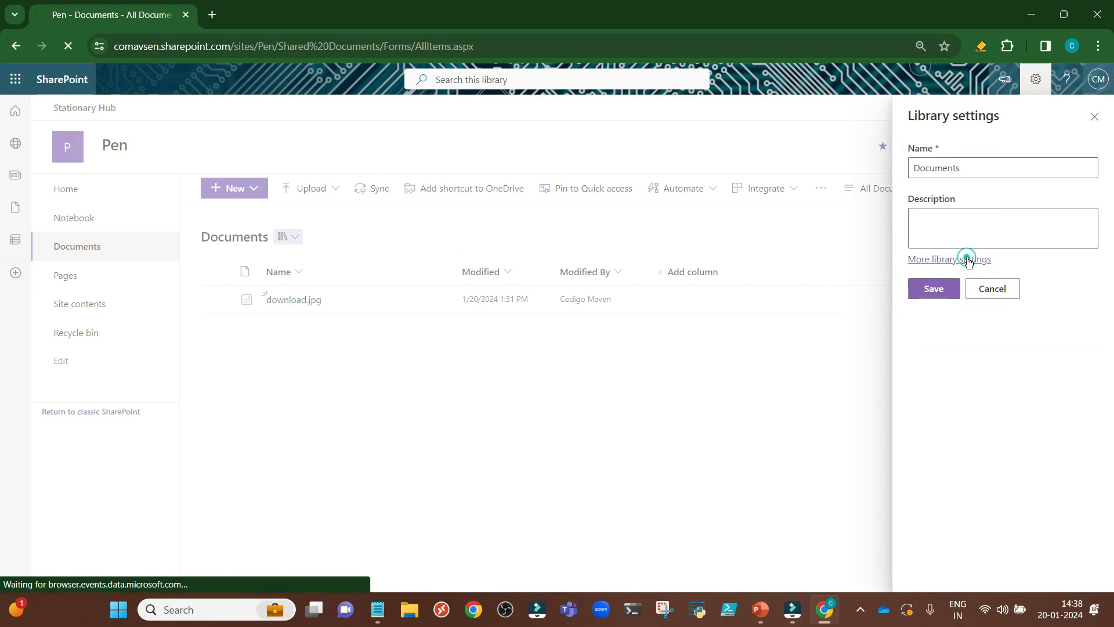
pyautogui.click(950, 260)
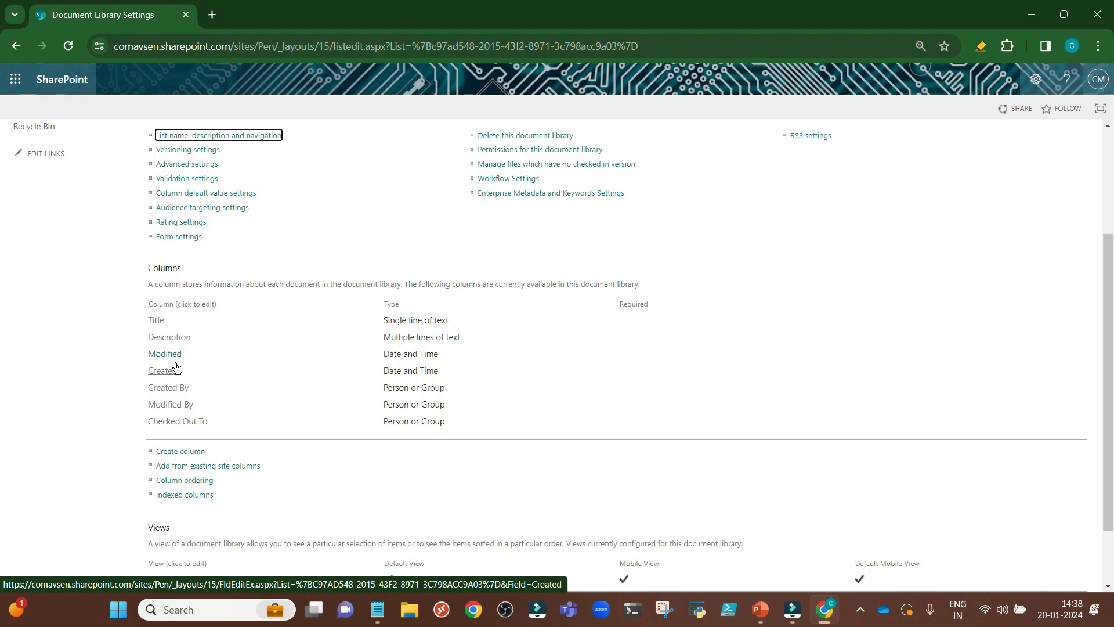
pyautogui.click(164, 354)
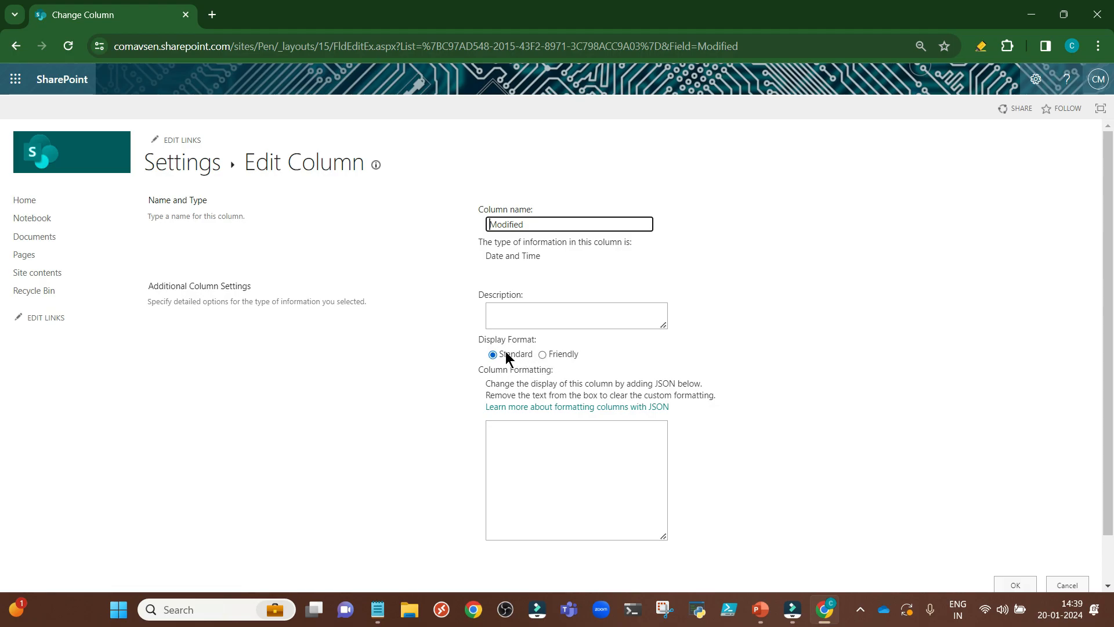
pyautogui.scroll(-3)
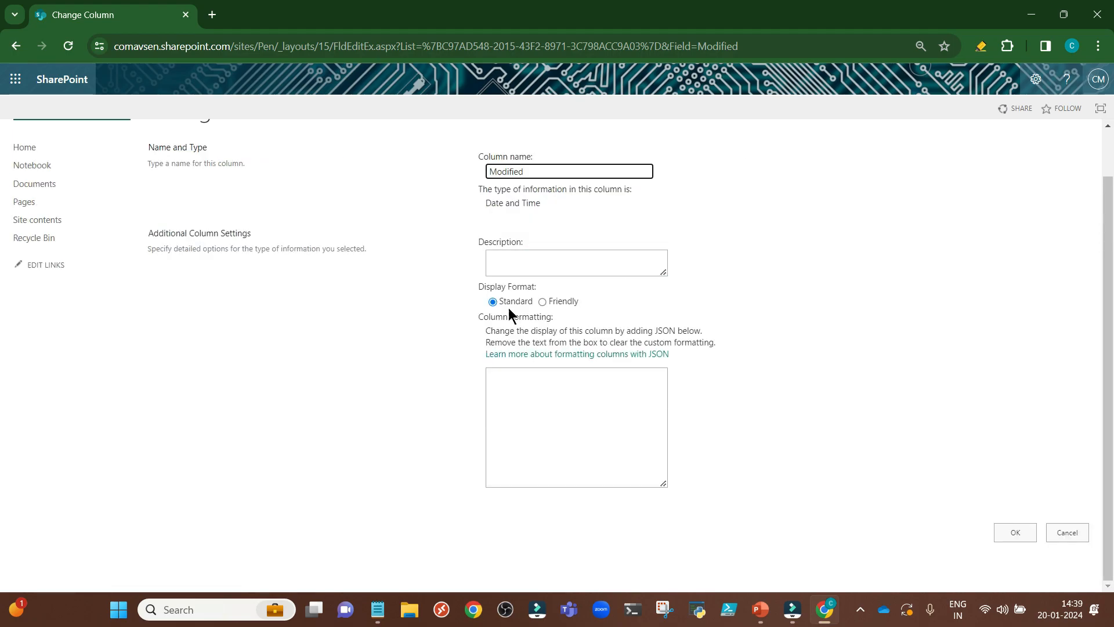
pyautogui.moveTo(891, 459)
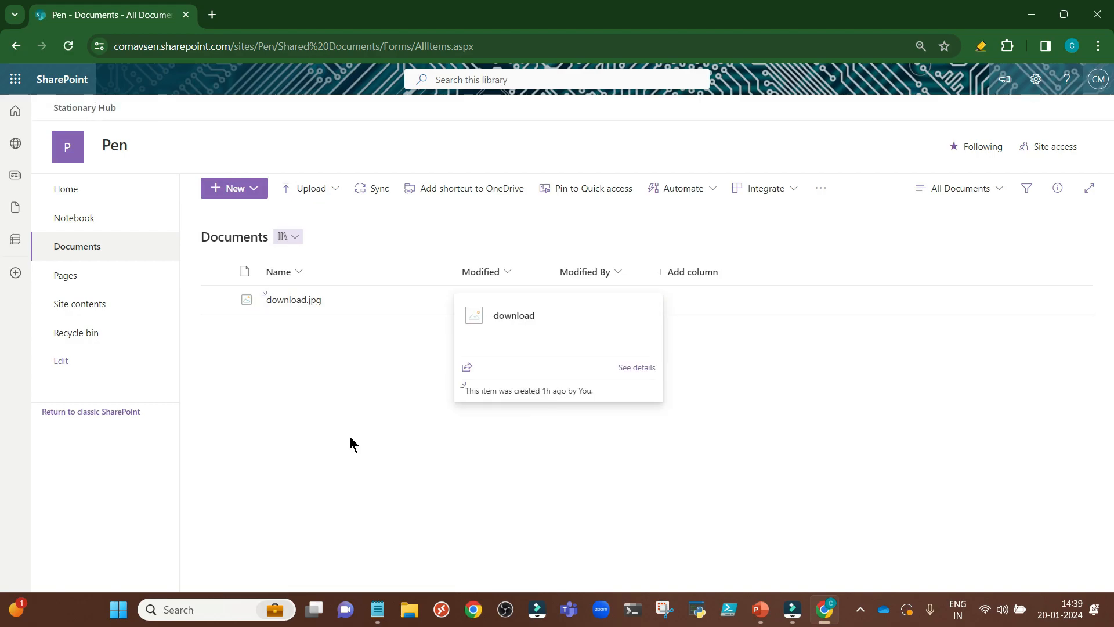
pyautogui.moveTo(377, 468)
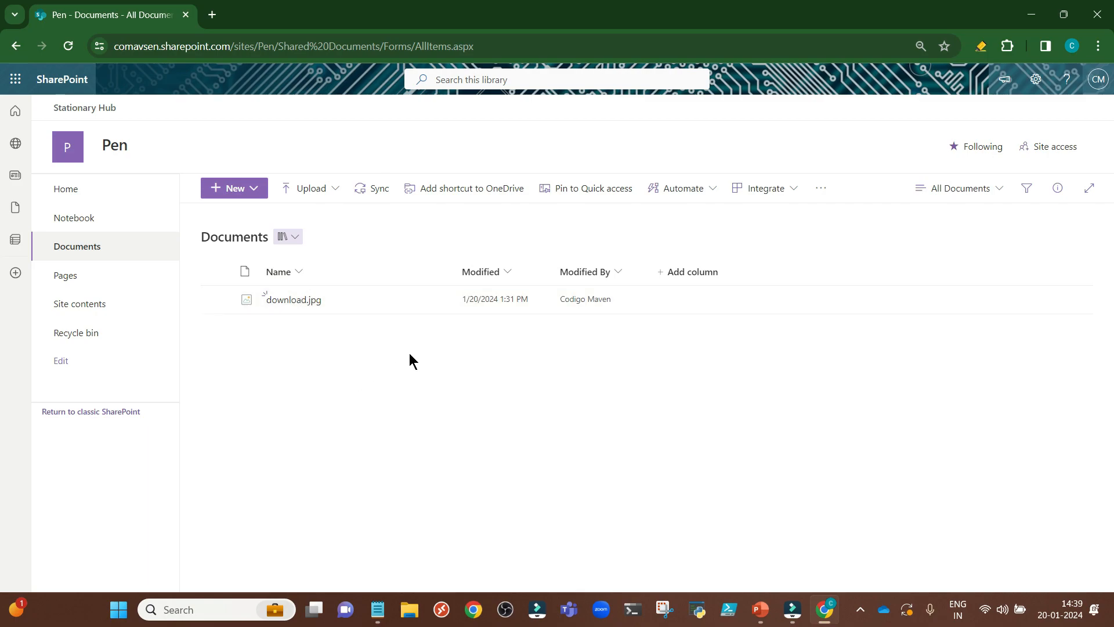
pyautogui.moveTo(483, 305)
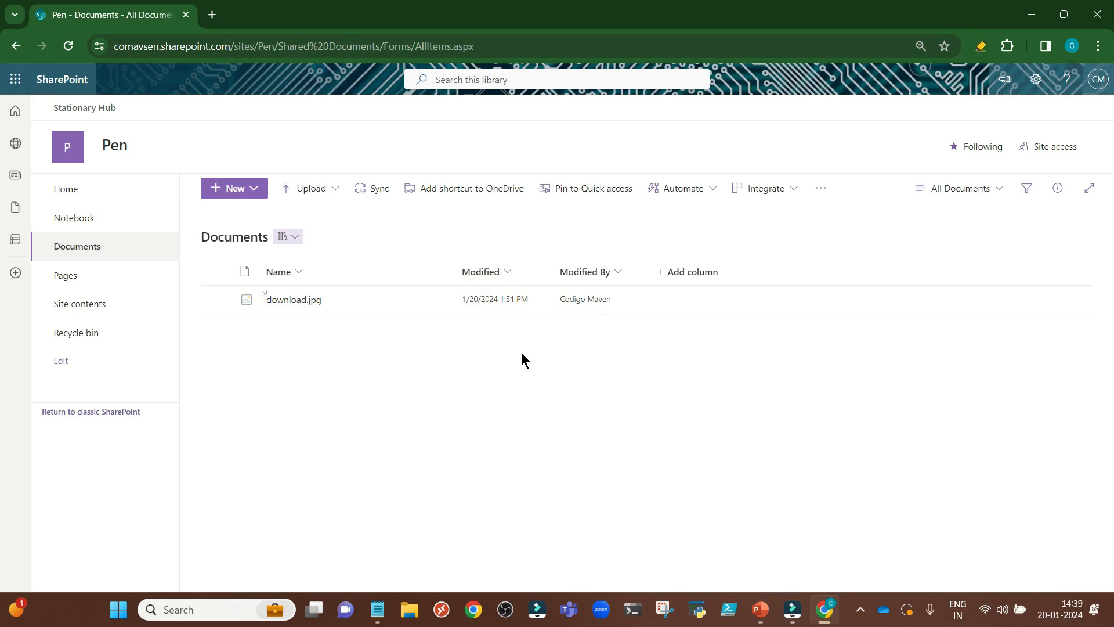
pyautogui.moveTo(739, 520)
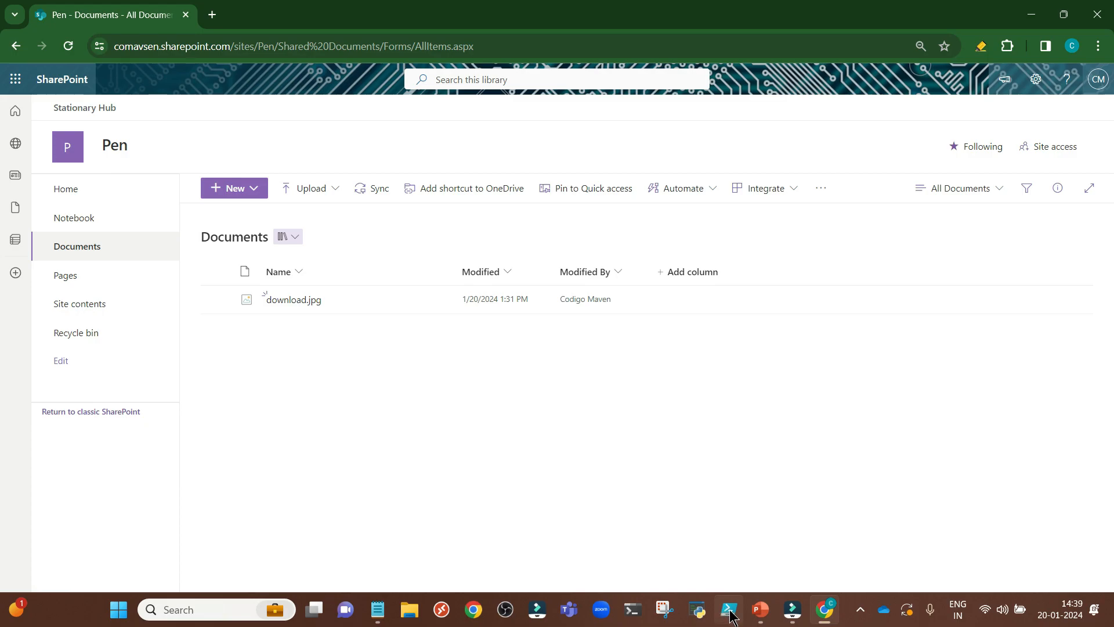
# Launch Windows PowerShell ISE from the taskbar and focus the empty Untitled3.ps1 script.
pyautogui.rightClick(727, 610)
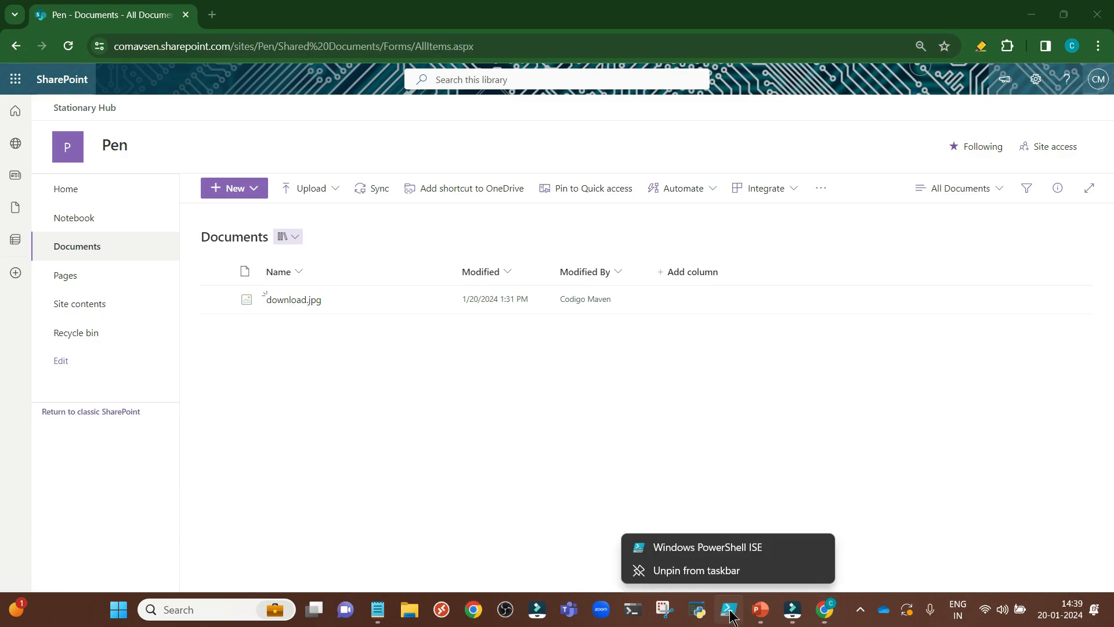
pyautogui.click(705, 547)
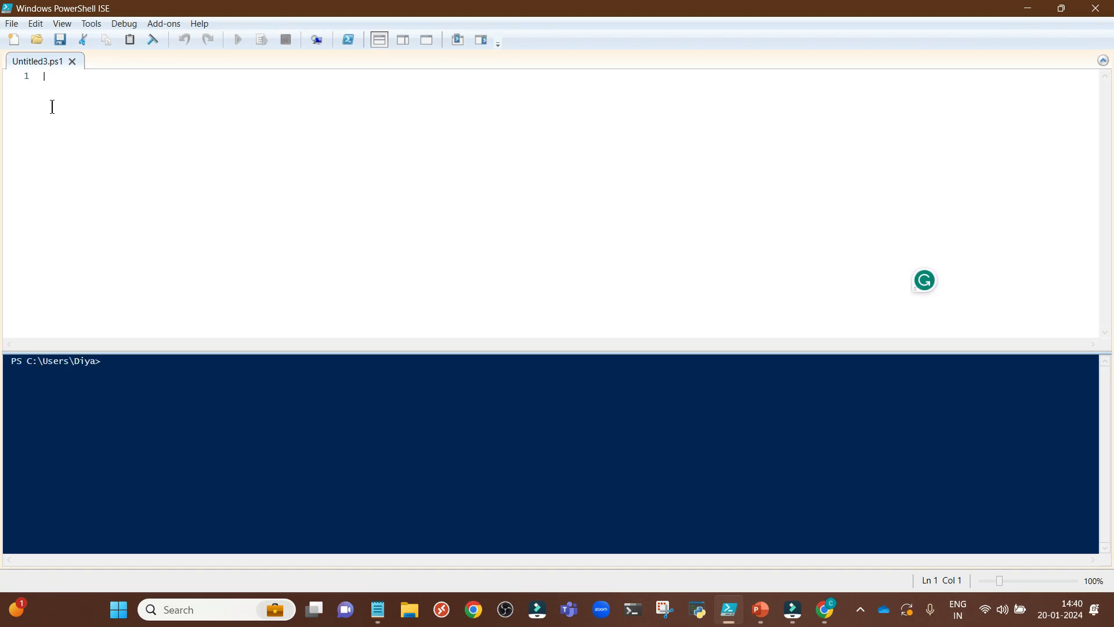
pyautogui.moveTo(394, 264)
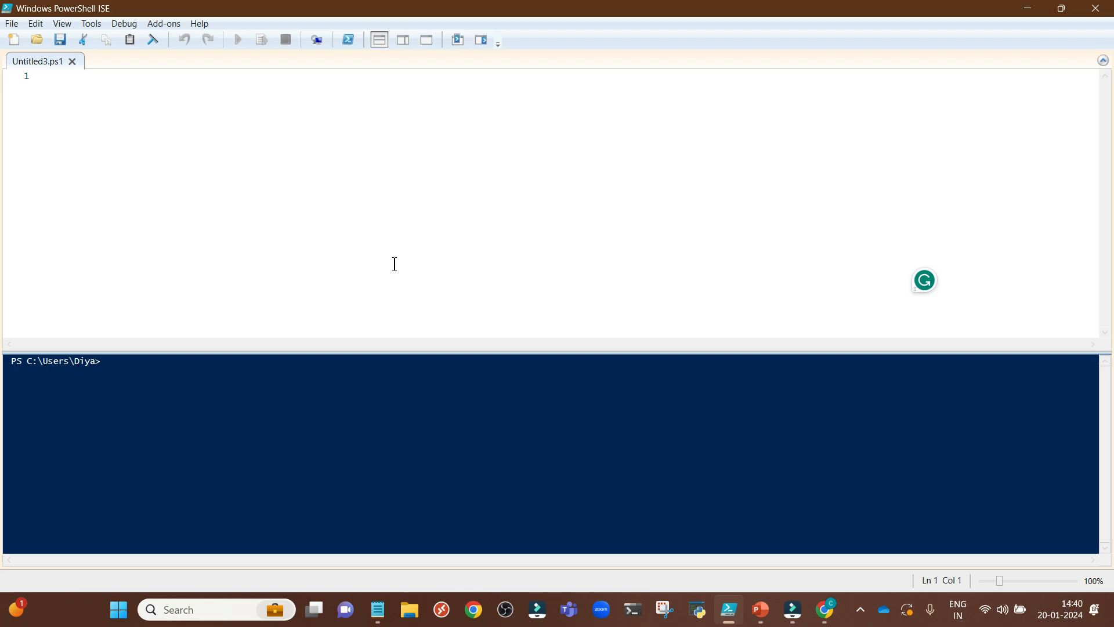
pyautogui.click(43, 76)
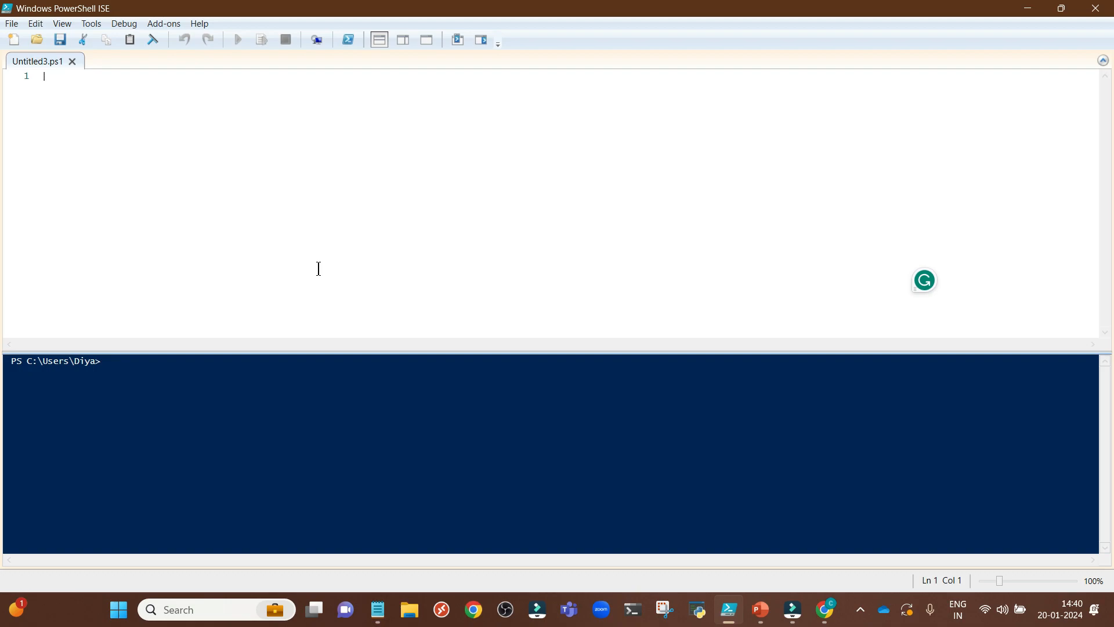
pyautogui.moveTo(631, 609)
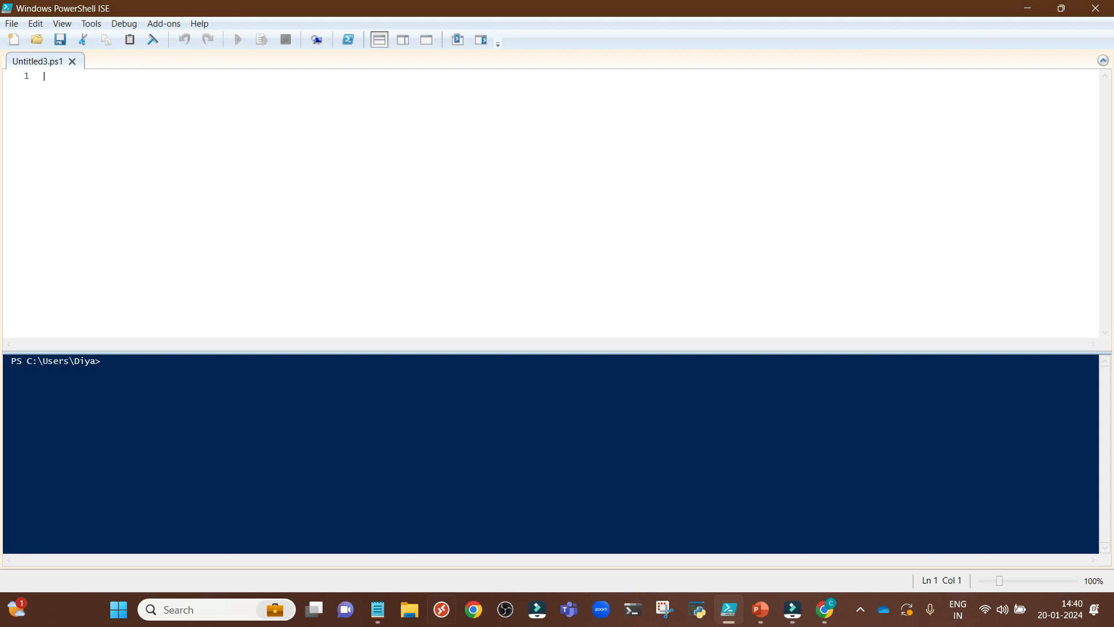
pyautogui.moveTo(728, 609)
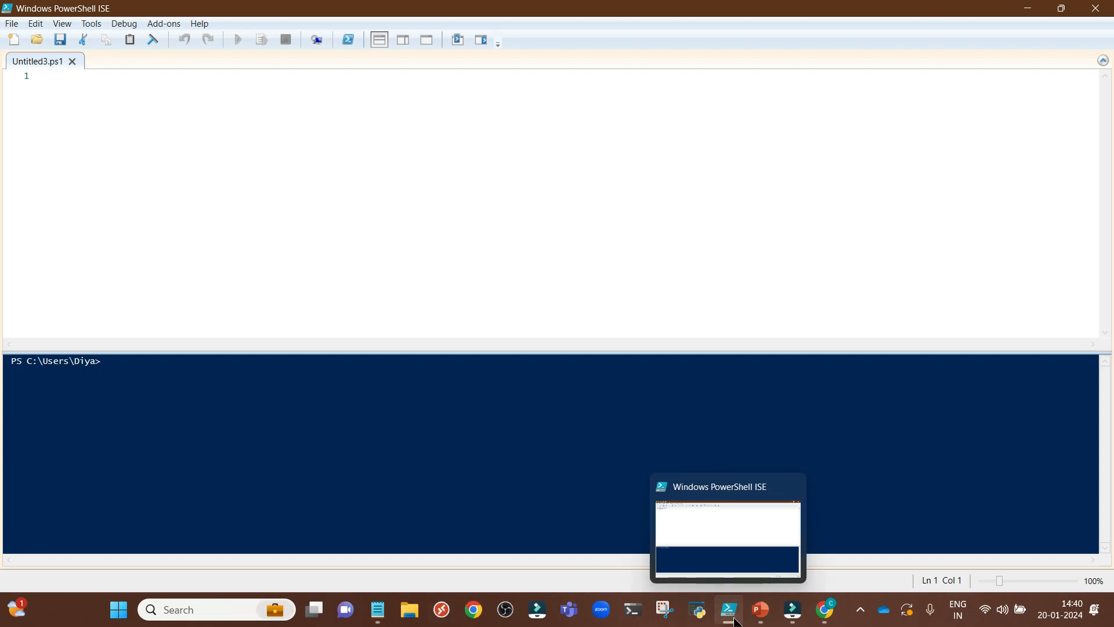
# Write Install-Module SharePointPnPPowerShellOnline on line 1 of the script.
pyautogui.write('Install-Module SharePointPnPPowerShellOnline')
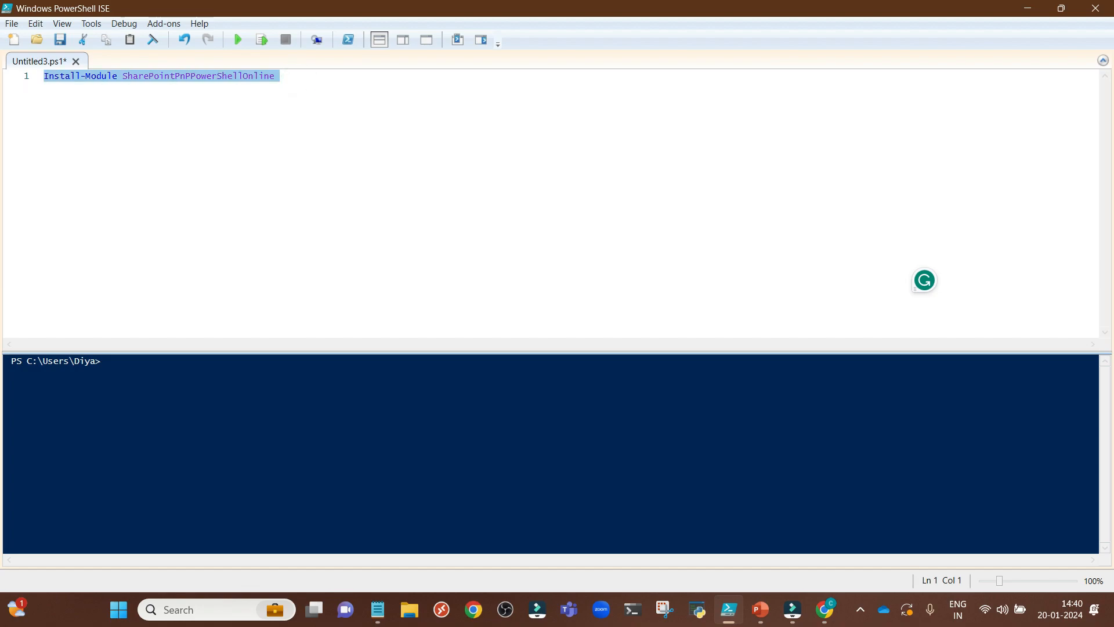
# Write the Connect-PnPOnline Pen-site line with -UseWebLogin and $File_RelativeURL = "/sites/Pen/shared%20documents/download.jpg".
pyautogui.write('Connect-PnPOnline "https://comavsen.sharepoint.com/Sites/Pen" -UseWebLogin')
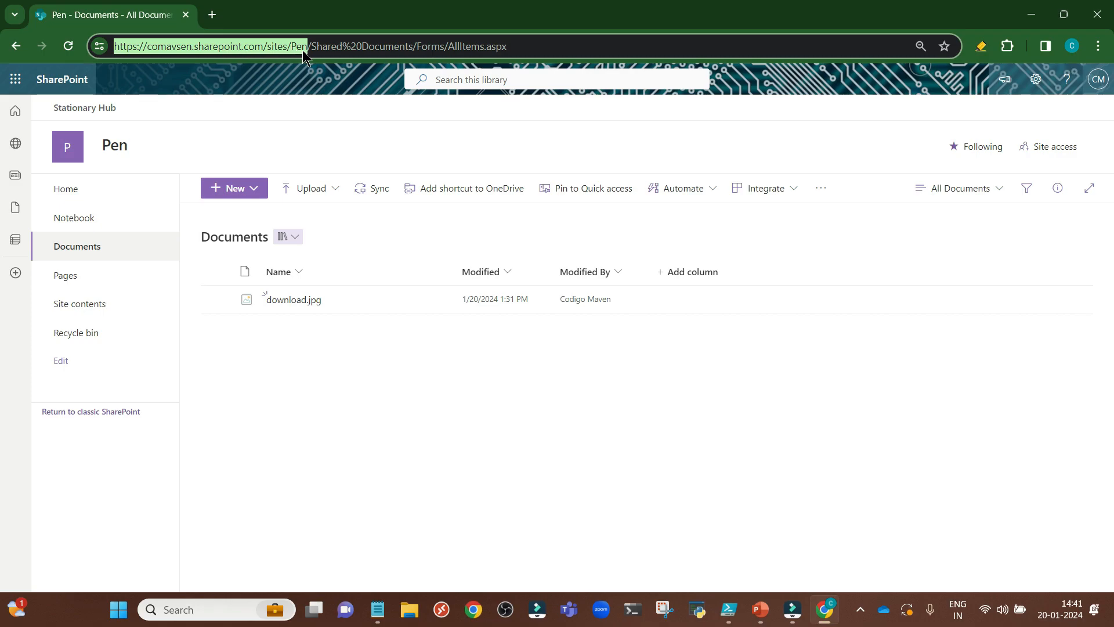
pyautogui.moveTo(382, 219)
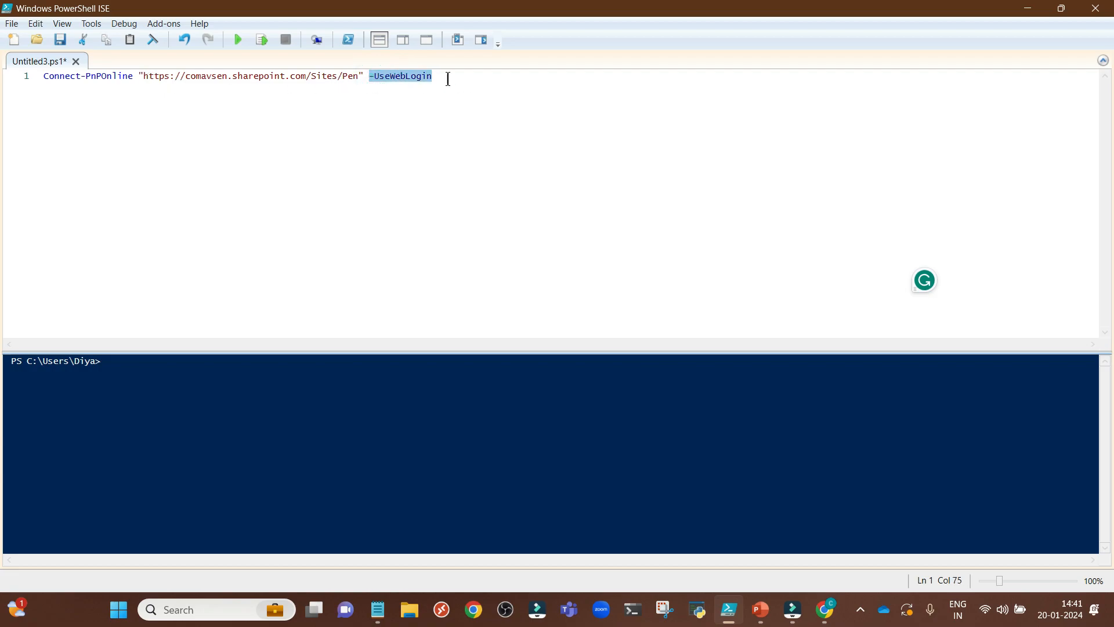
pyautogui.click(432, 77)
pyautogui.write('W')
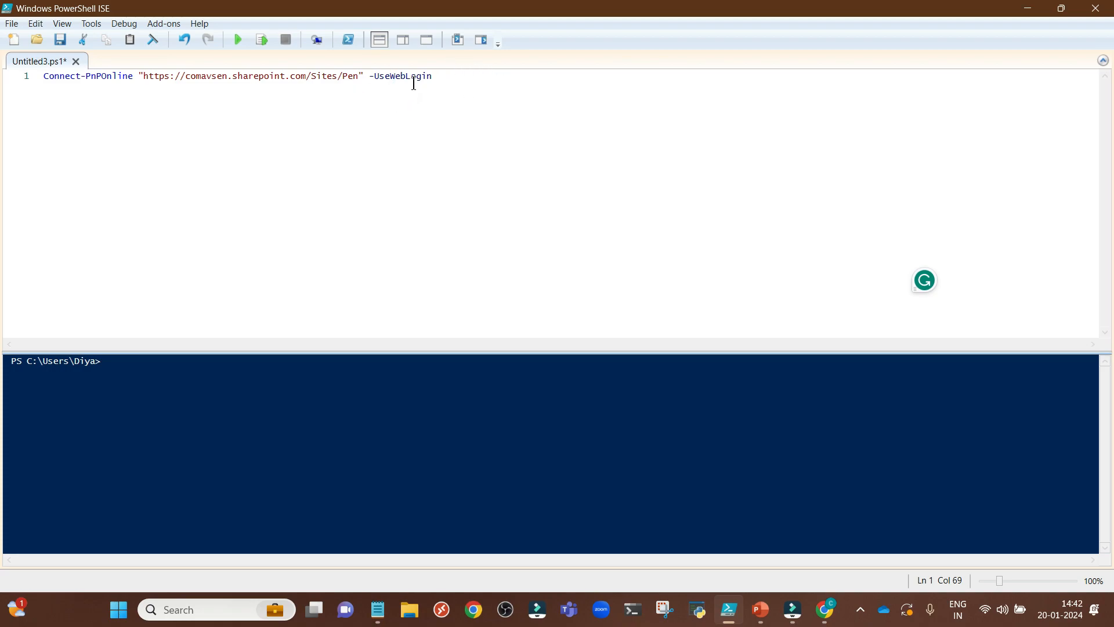
pyautogui.write('$File_RelativeURL = "/sites/Pen/shared%20documents/download.jpg"')
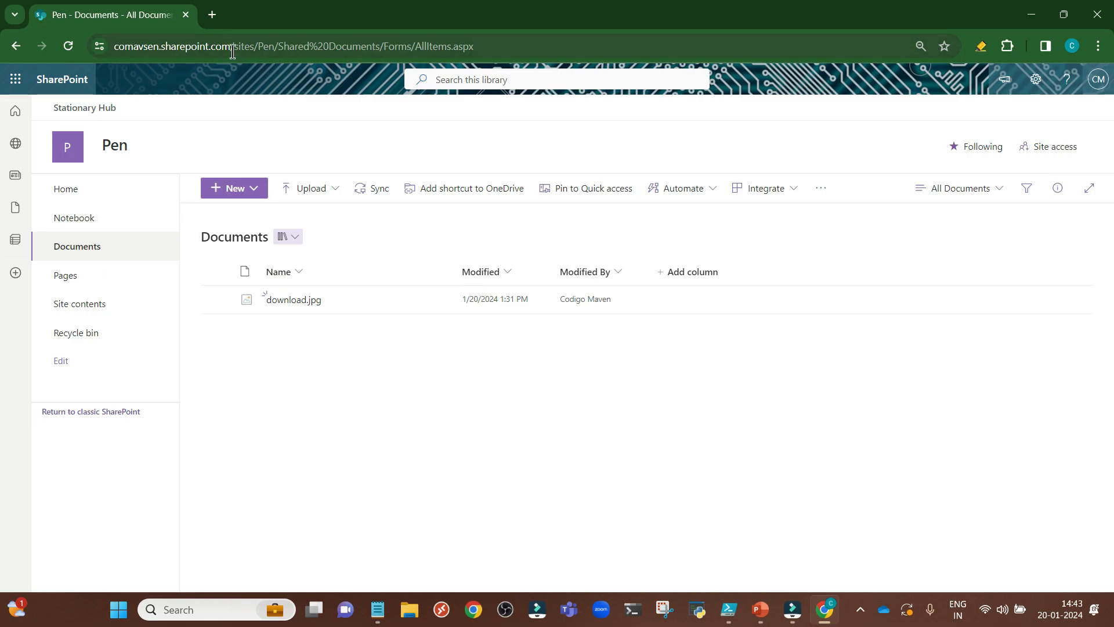
# Copy /sites/Pen/Shared%20Documents/ from Chrome's address bar over the lowercase path on line 3.
pyautogui.click(228, 46)
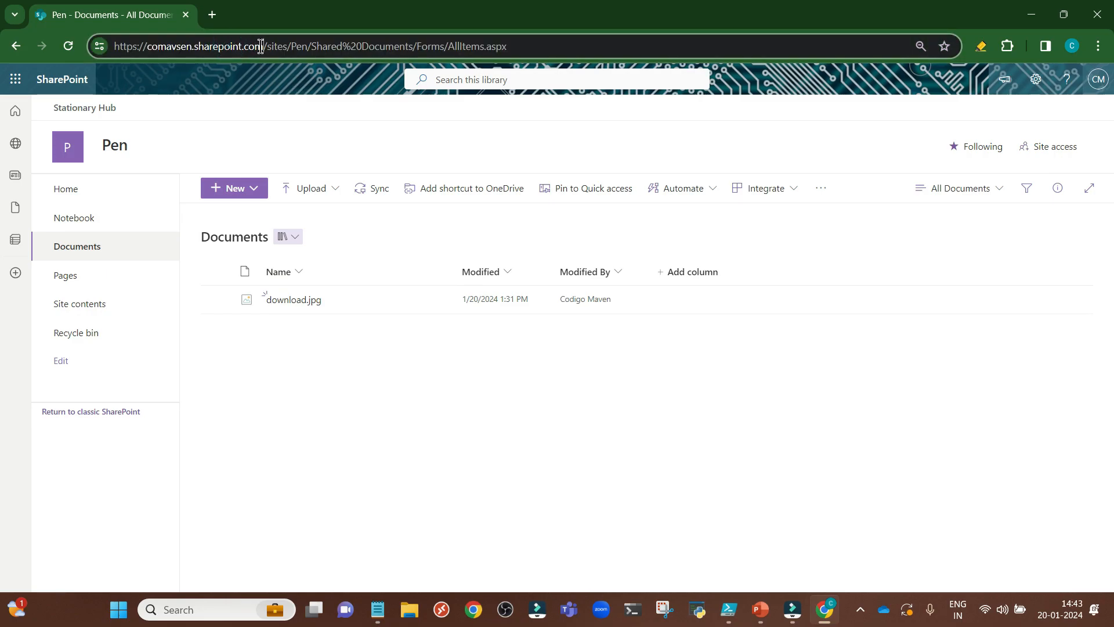
pyautogui.moveTo(264, 46); pyautogui.dragTo(355, 46)
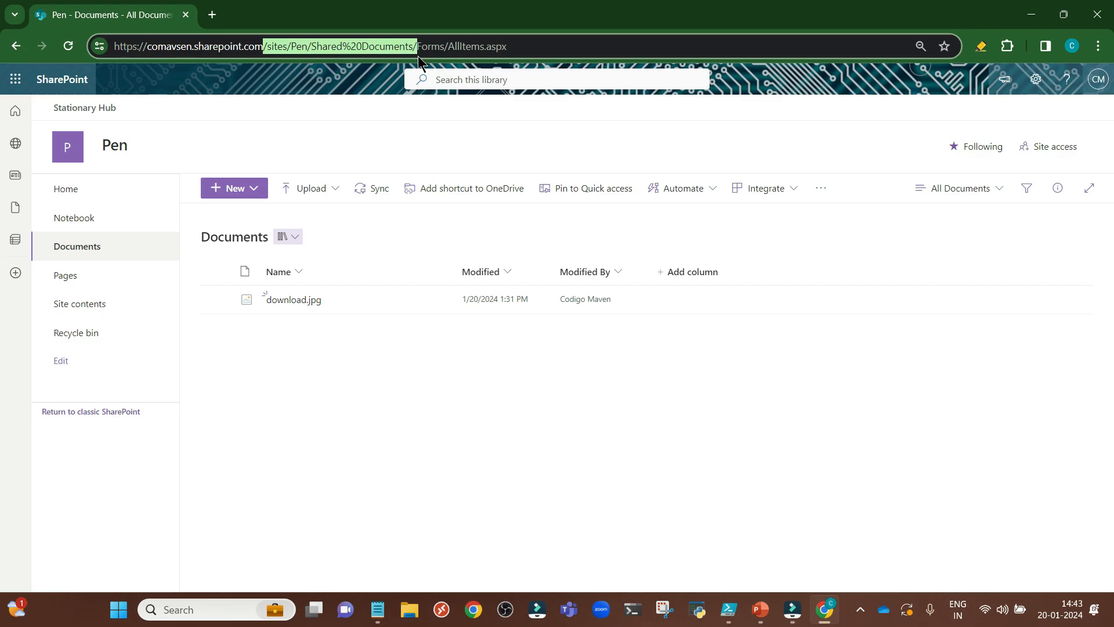
pyautogui.click(726, 615)
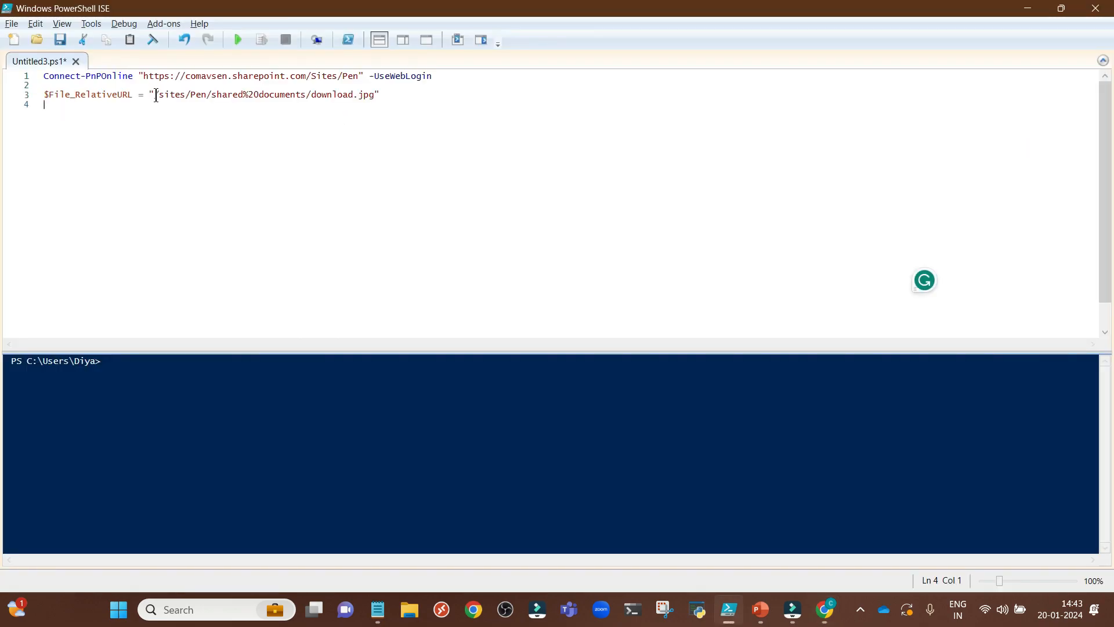
pyautogui.moveTo(154, 94); pyautogui.dragTo(311, 94)
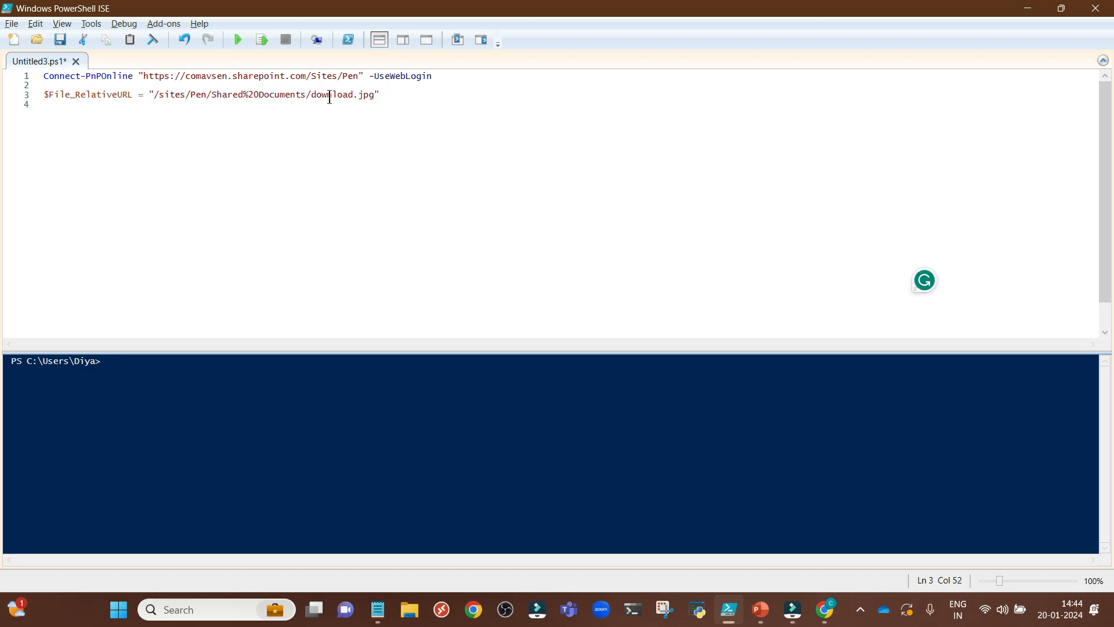
pyautogui.click(824, 615)
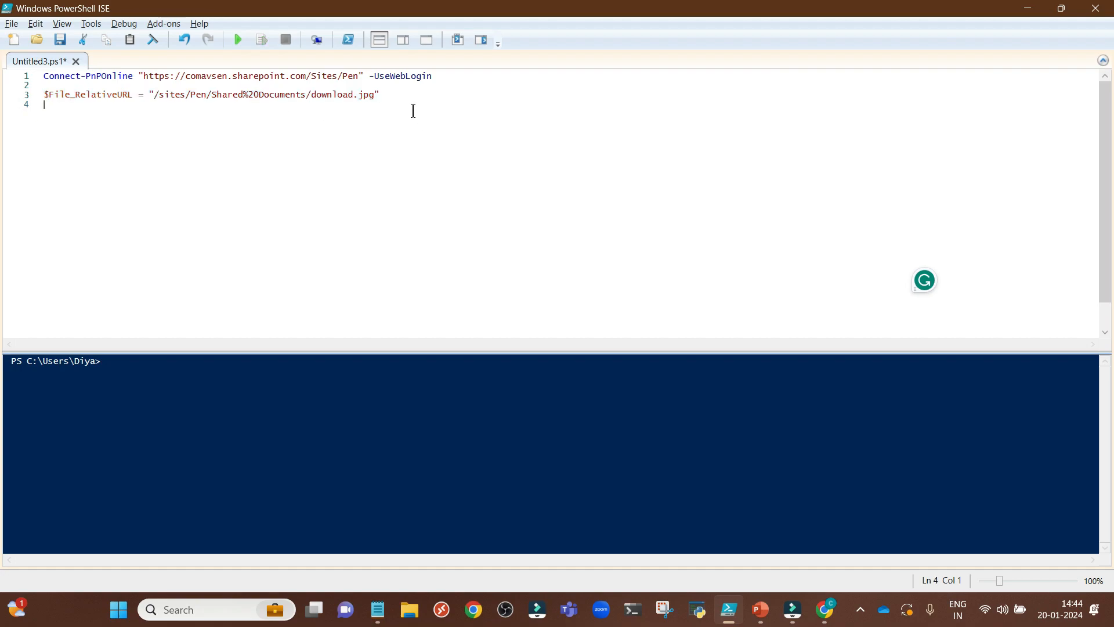
# Add line 5: $File = Get-PnPFile -Url $File_RelativeURL.
pyautogui.press('Enter')
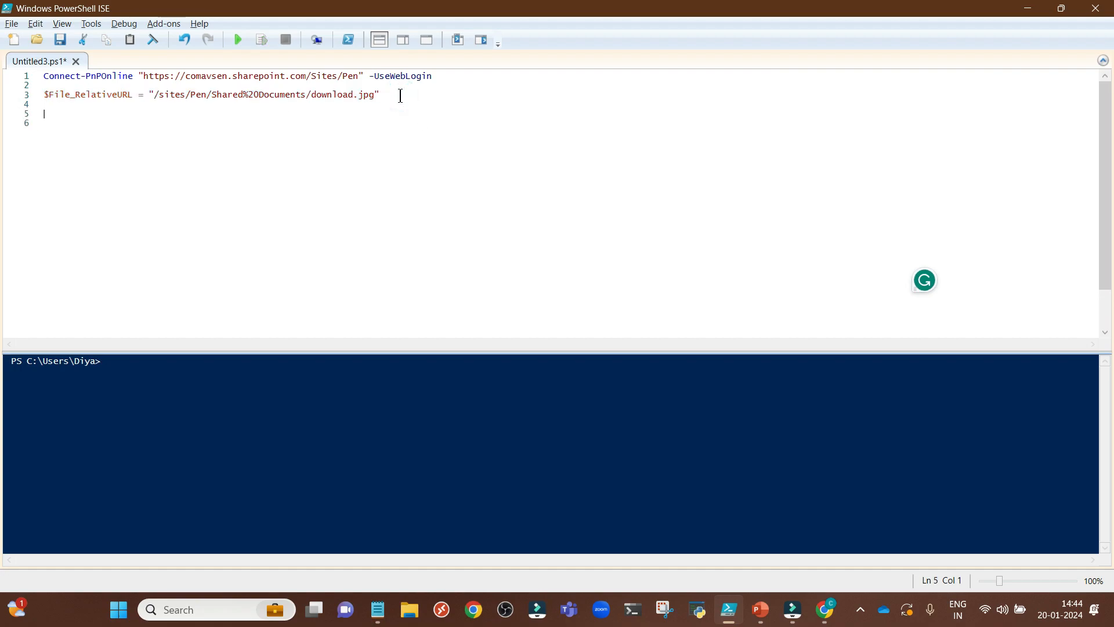
pyautogui.write('$File = Get-PnPFile -Url $File_RelativeURL')
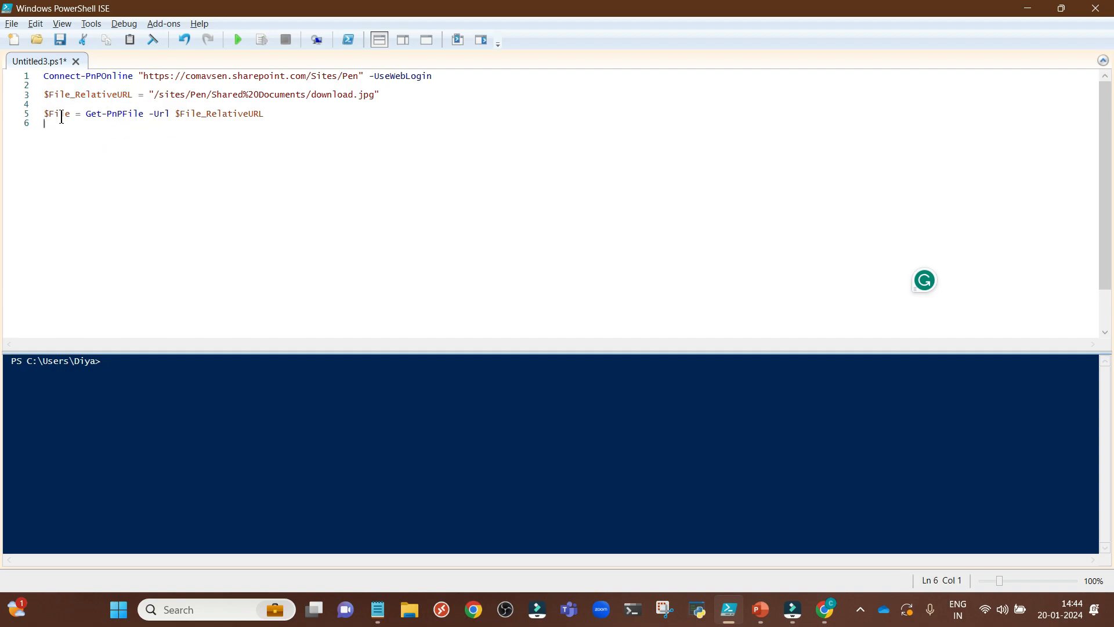
pyautogui.doubleClick(59, 113)
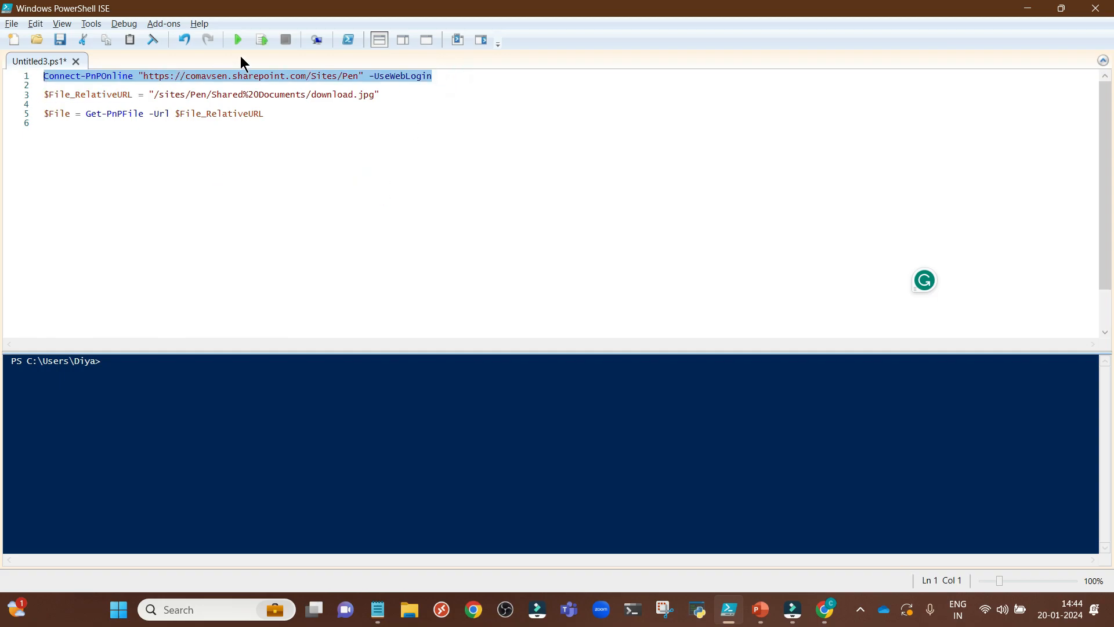
# Run the connect and Get-PnPFile lines, hit File Not Found, and correct line 3 to 'Shared Documents'.
pyautogui.click(260, 39)
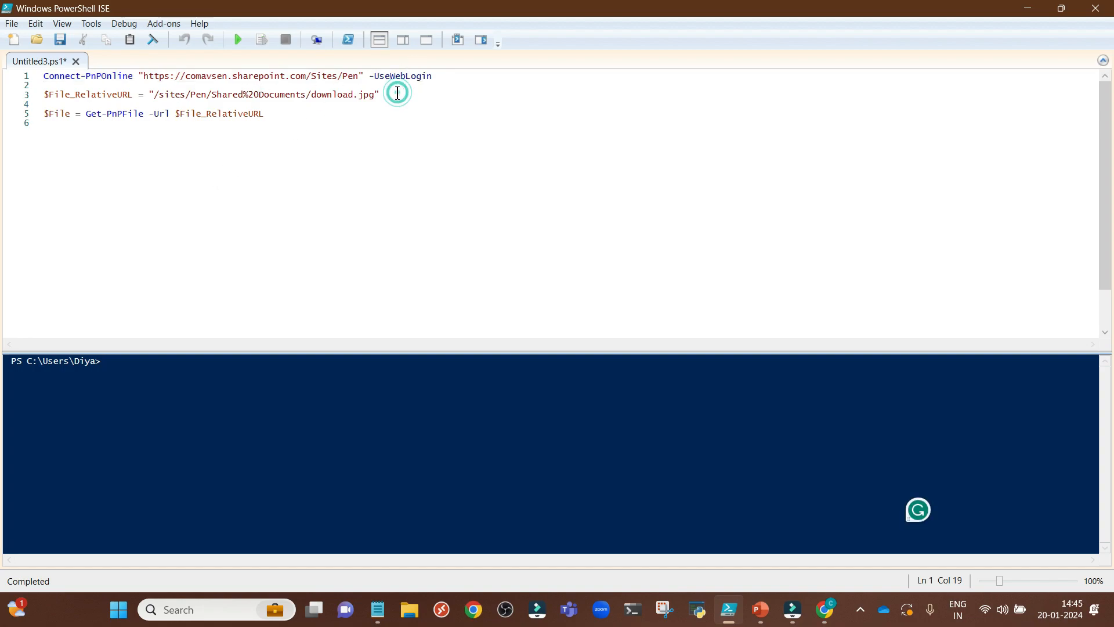
pyautogui.tripleClick(210, 94)
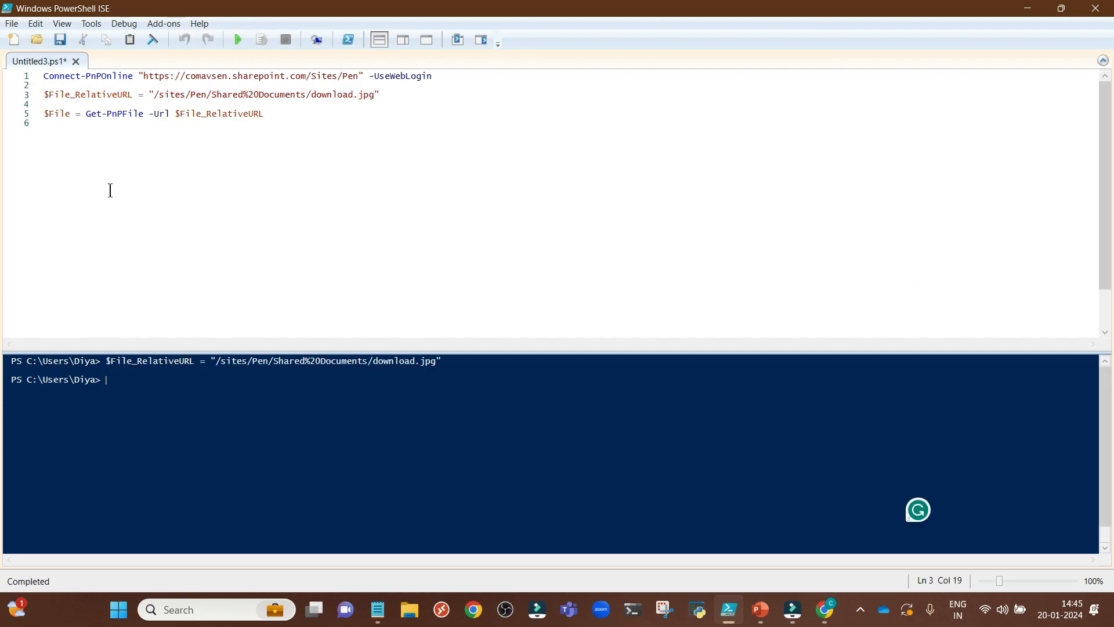
pyautogui.moveTo(225, 129)
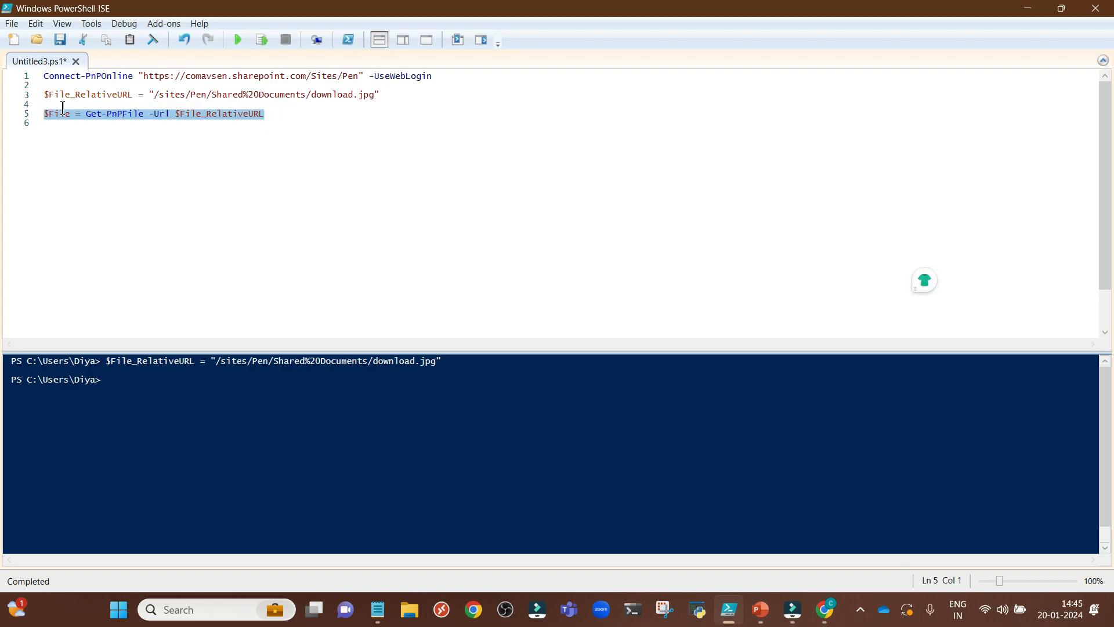
pyautogui.click(261, 40)
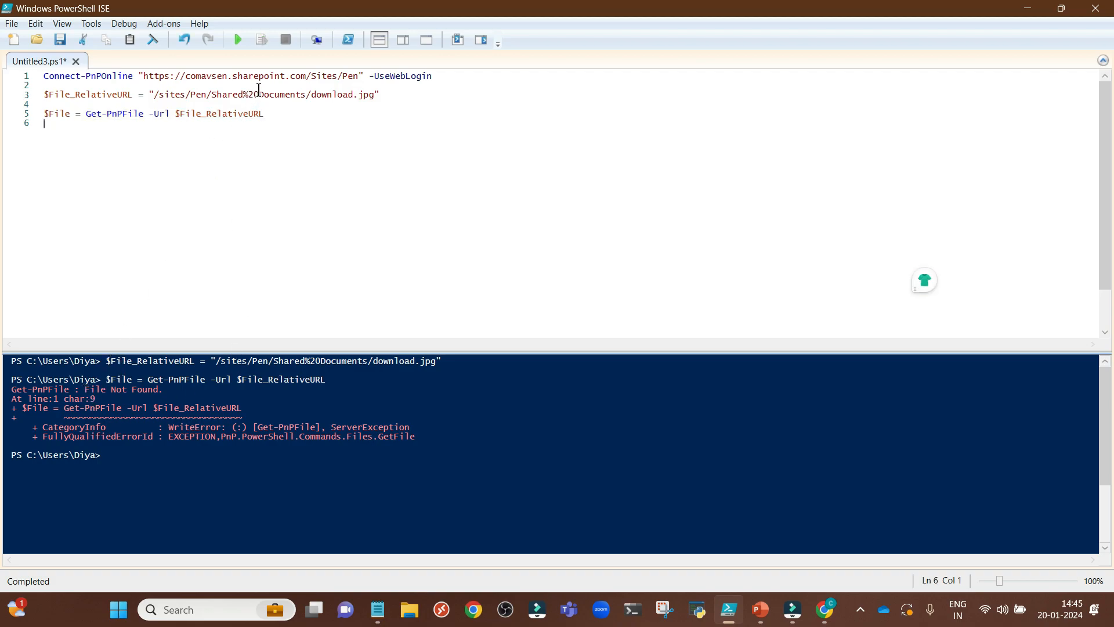
pyautogui.click(254, 94)
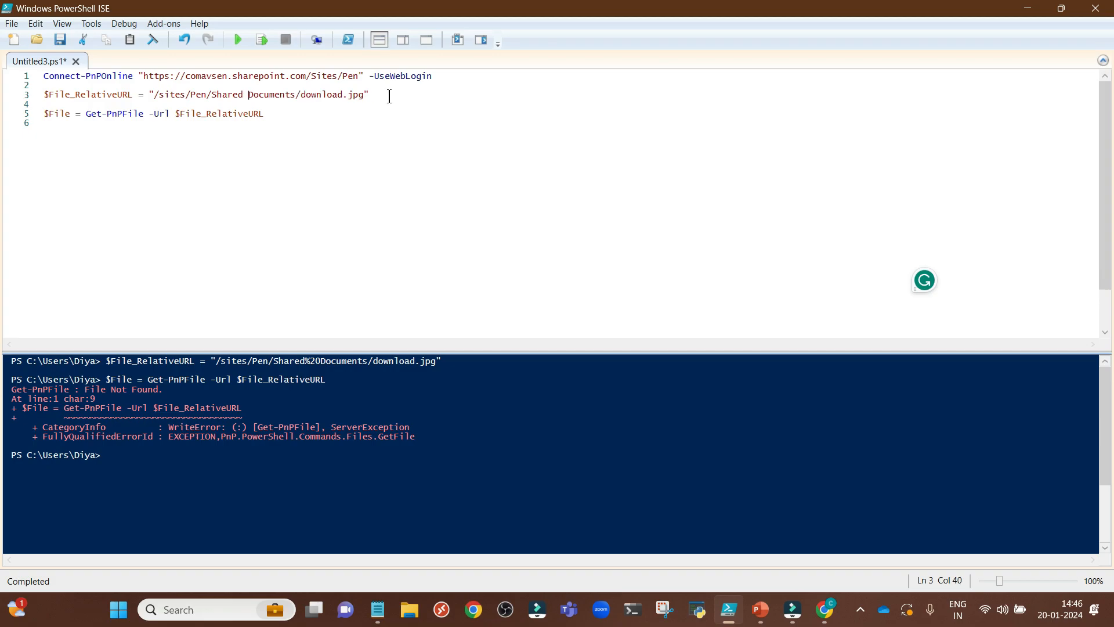
# Rerun the corrected path line and the Get-PnPFile line without errors.
pyautogui.tripleClick(207, 94)
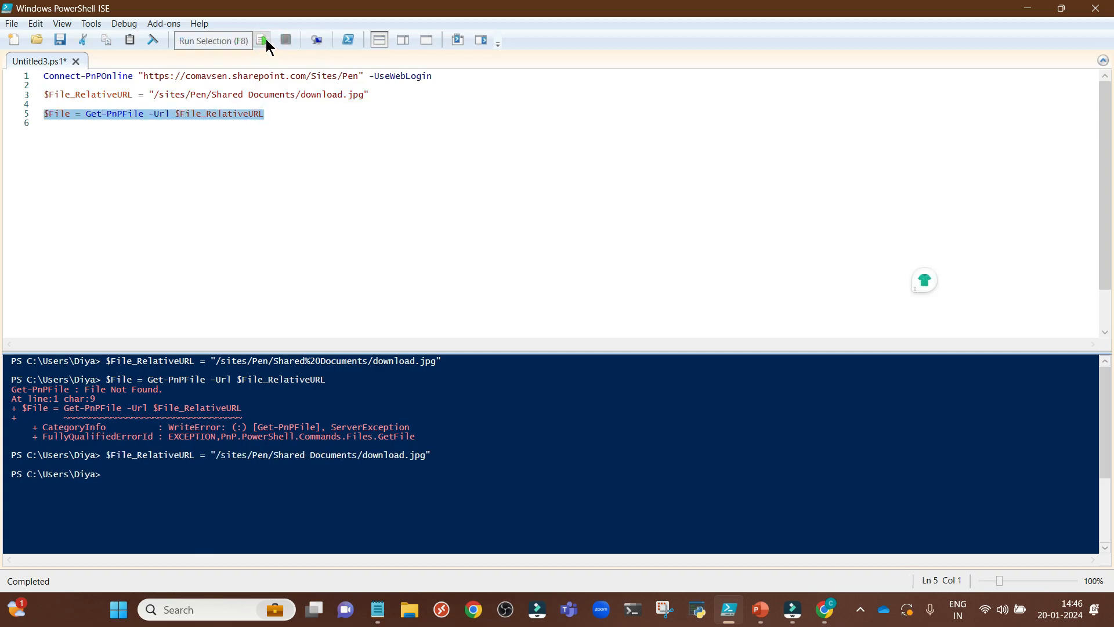
pyautogui.click(261, 40)
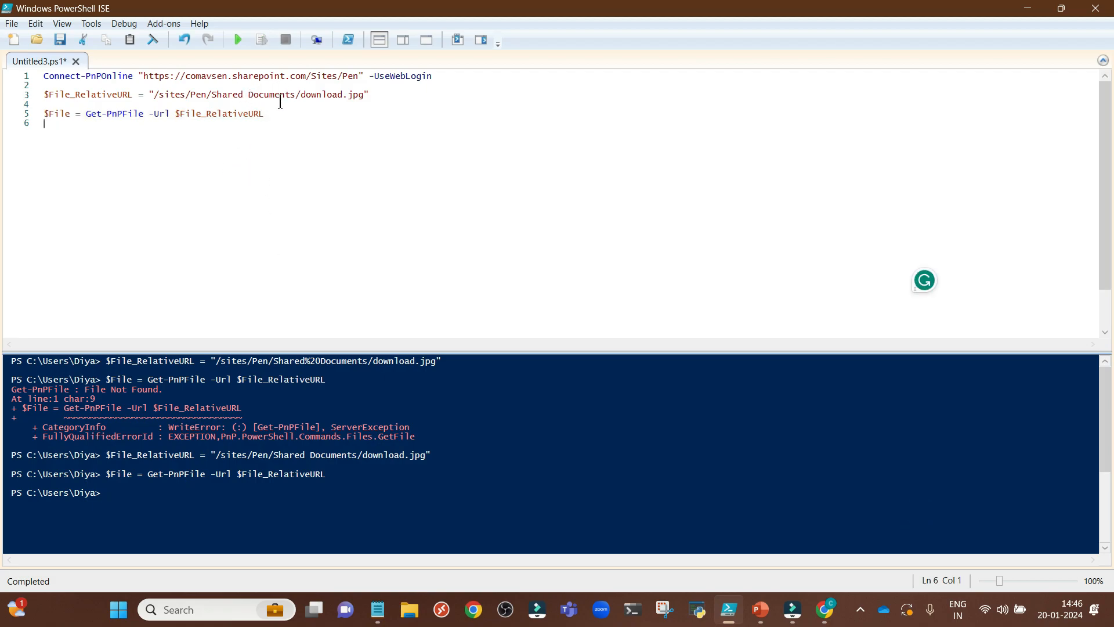
pyautogui.moveTo(323, 157)
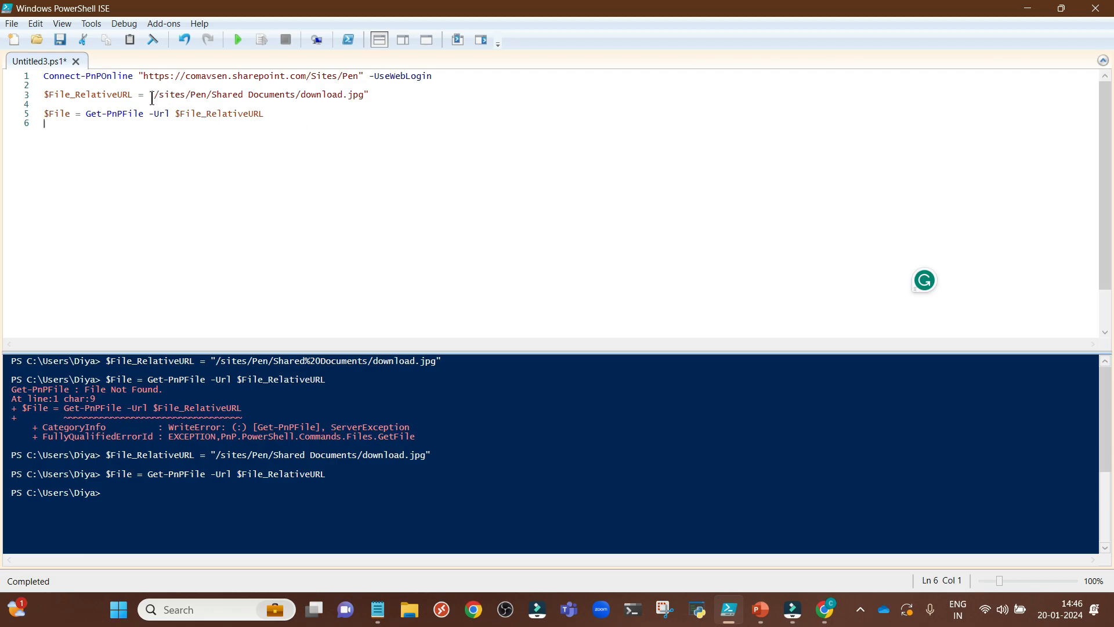
pyautogui.click(246, 94)
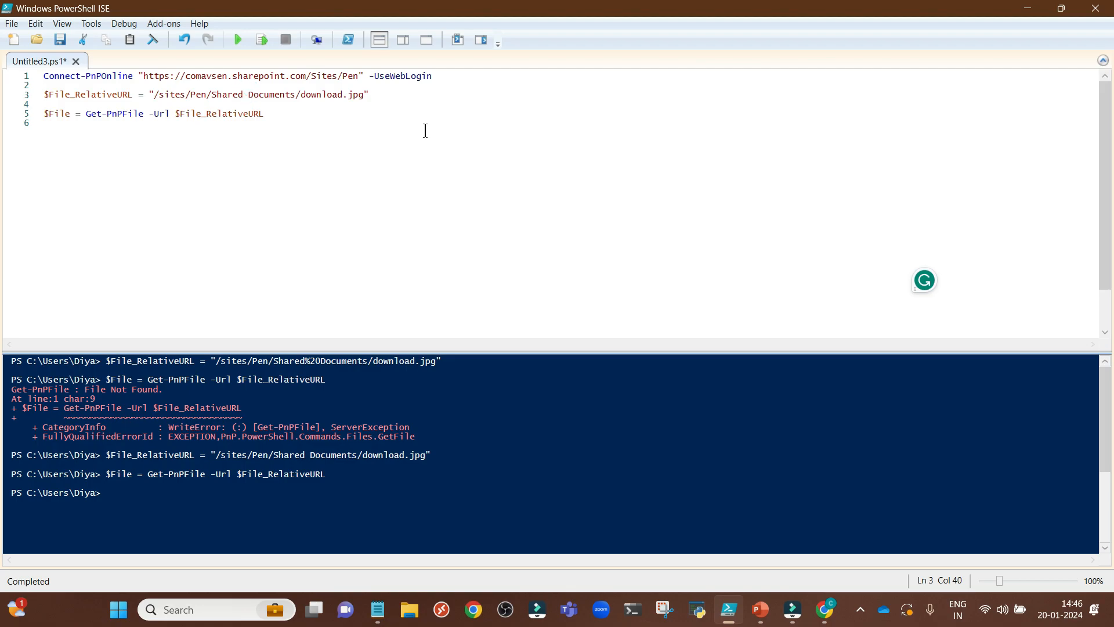
pyautogui.moveTo(298, 119)
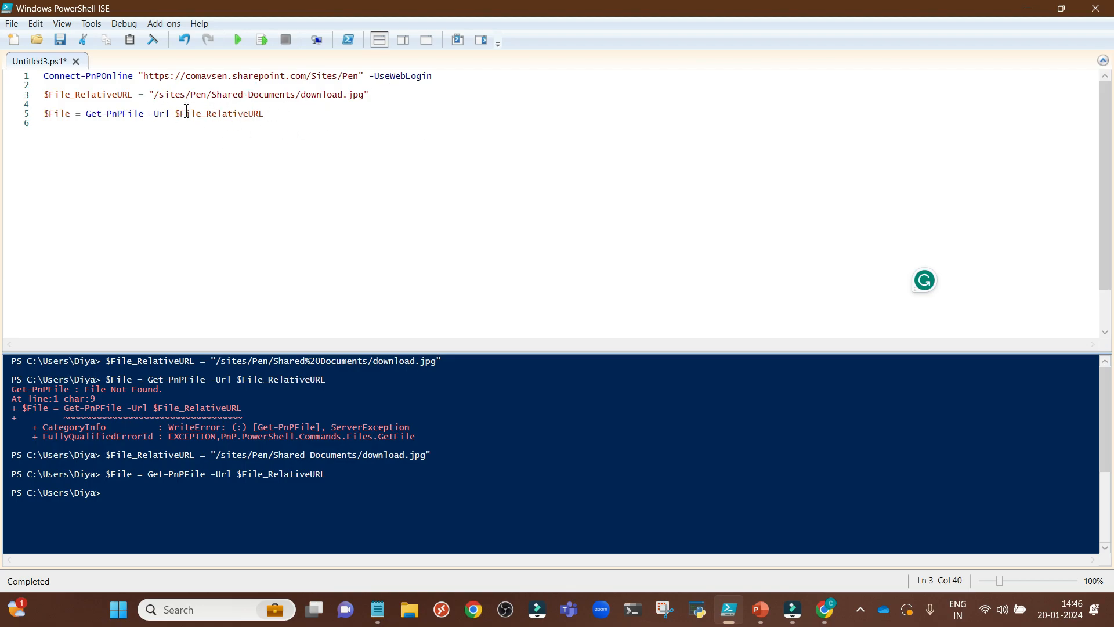
# Add line 7 reading Write-Host $File.TimeLastModified after the retrieval line.
pyautogui.doubleClick(57, 112)
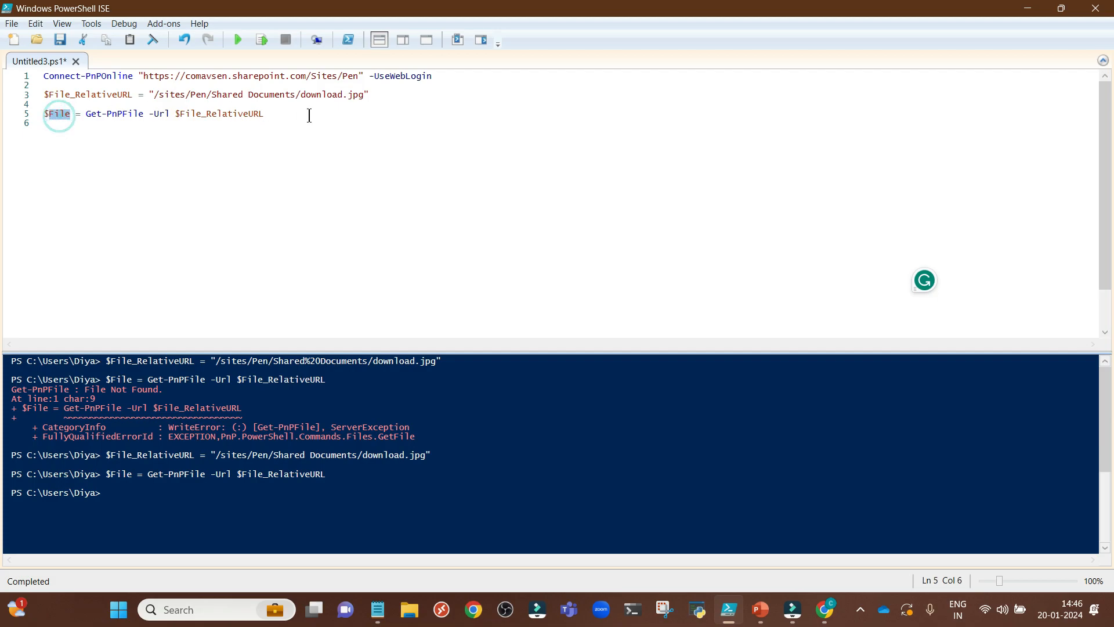
pyautogui.press('enter')
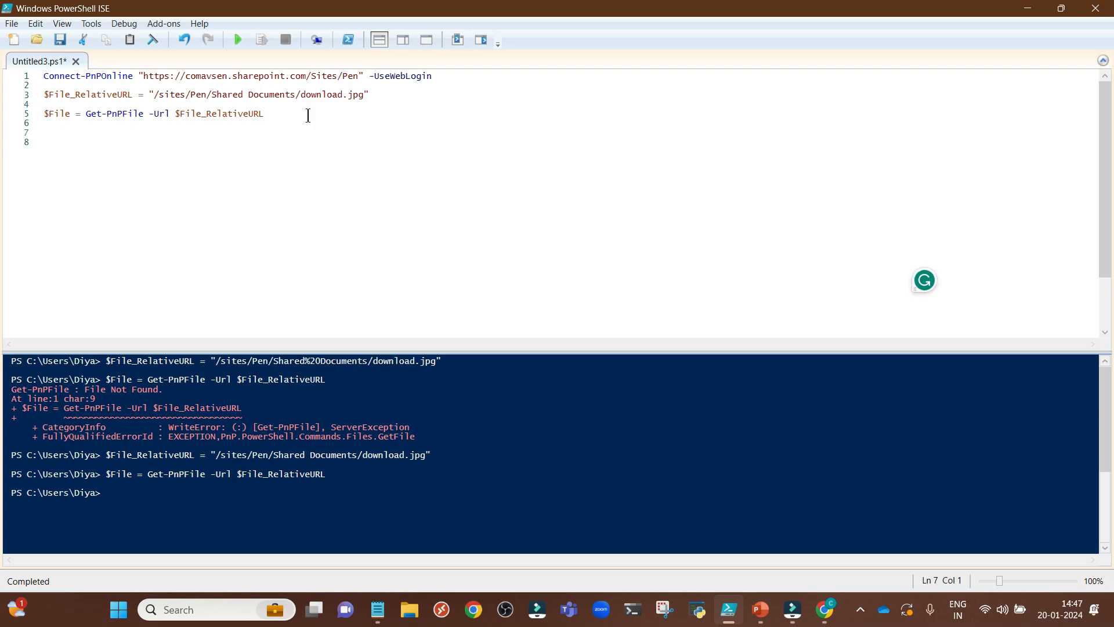
pyautogui.write('Write-Host $File.TimeLastModified')
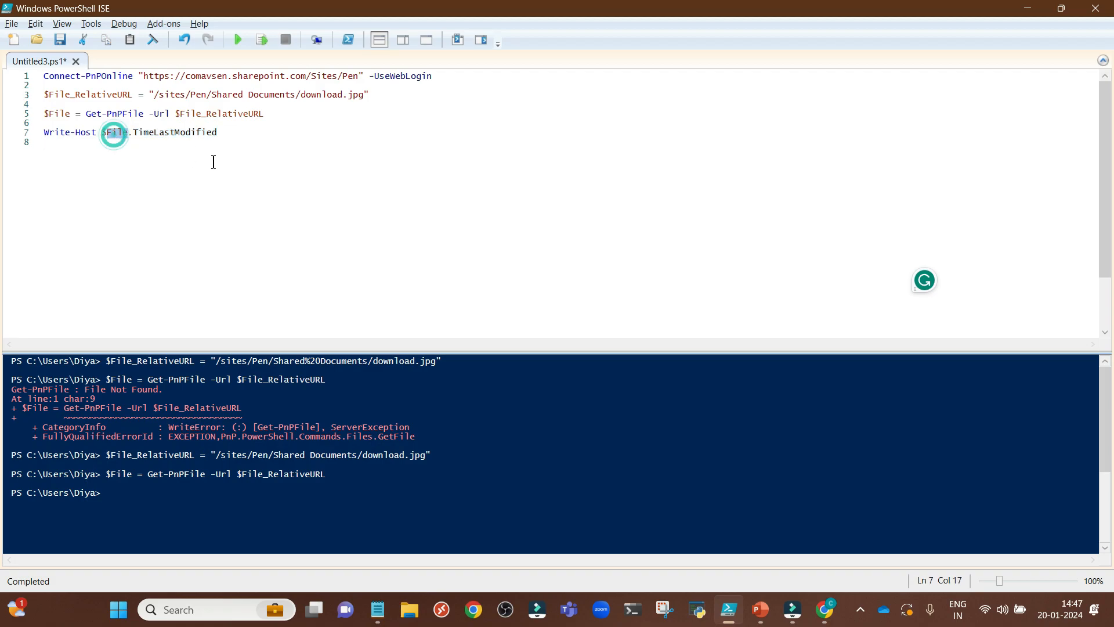
pyautogui.click(112, 133)
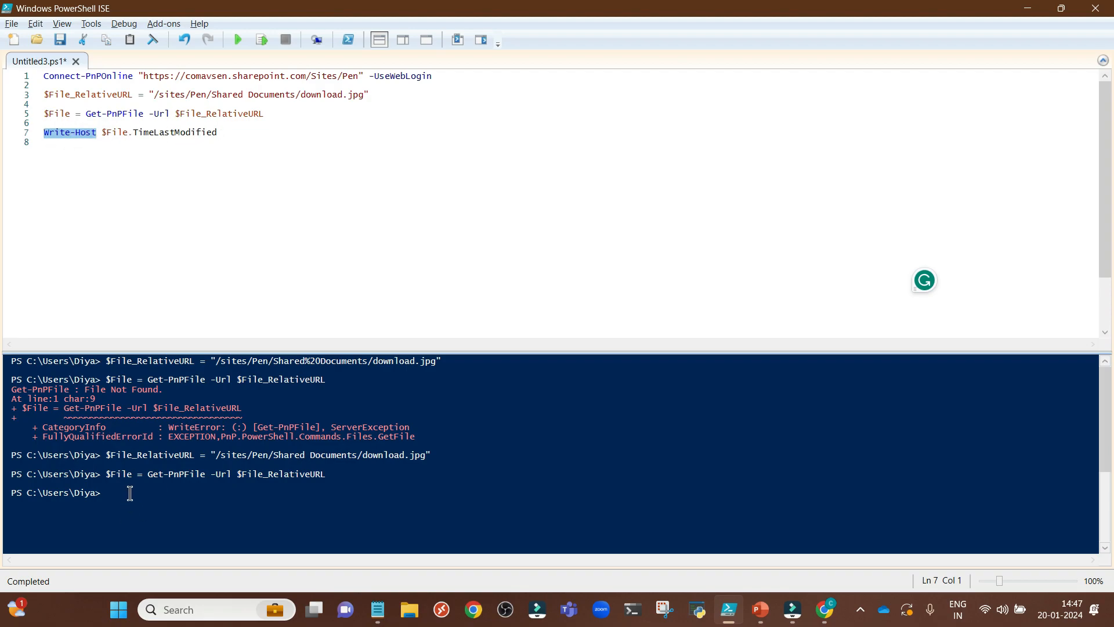
pyautogui.write('cls')
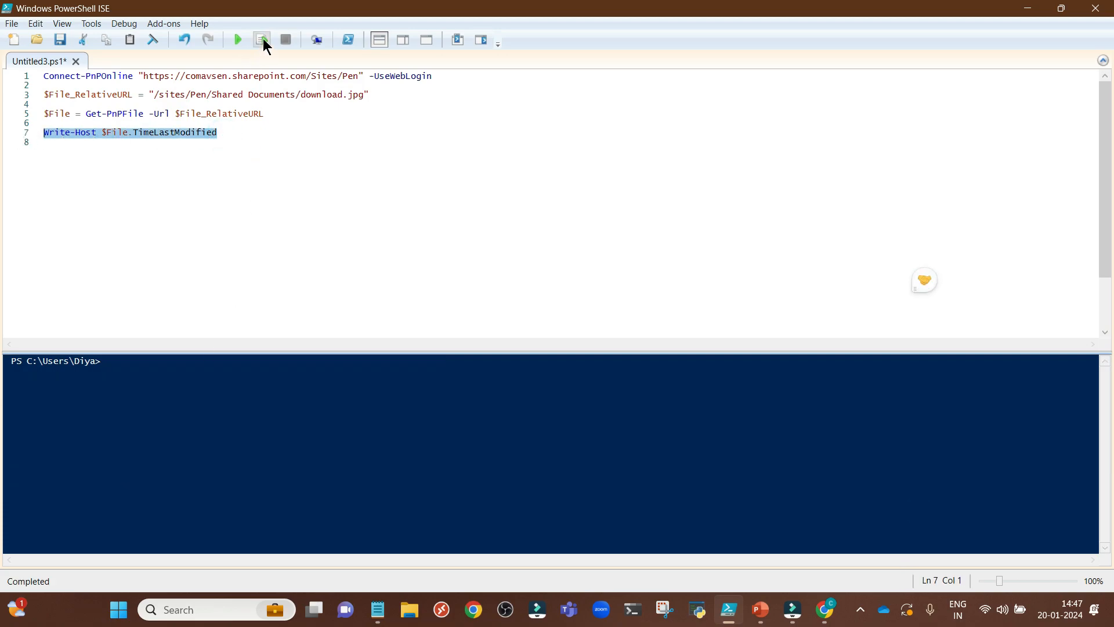
pyautogui.click(261, 39)
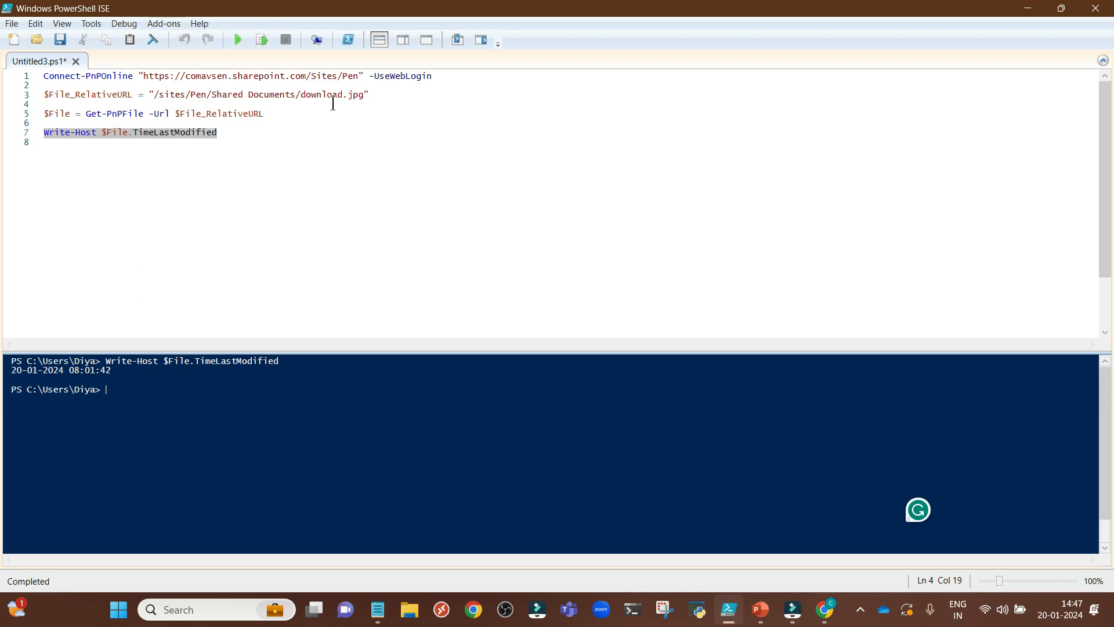
pyautogui.moveTo(797, 604)
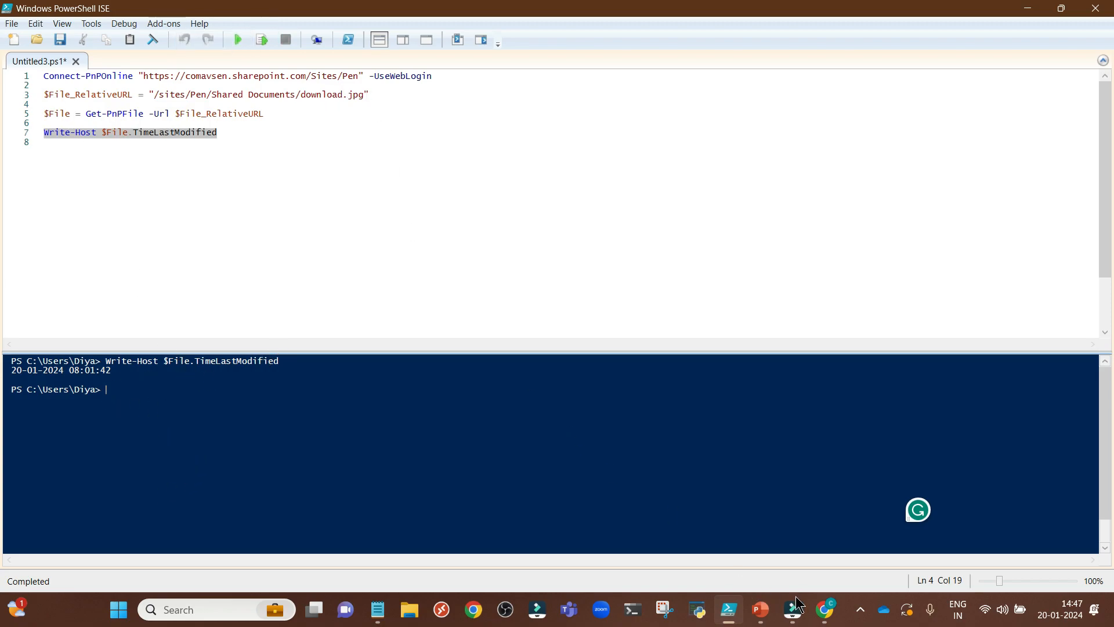
pyautogui.click(825, 615)
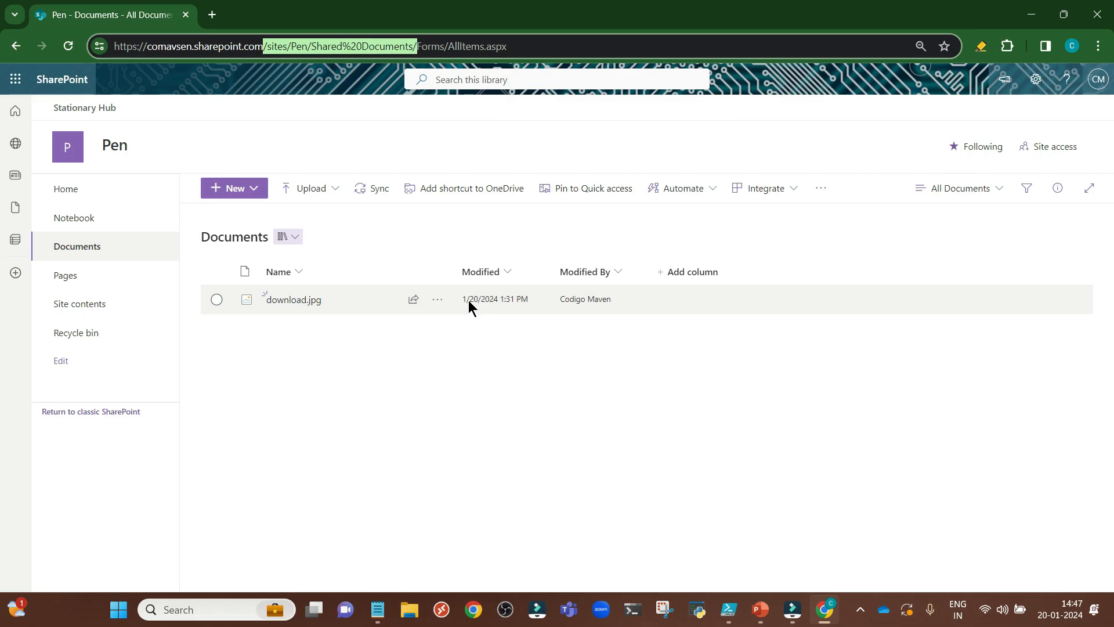
pyautogui.moveTo(524, 309)
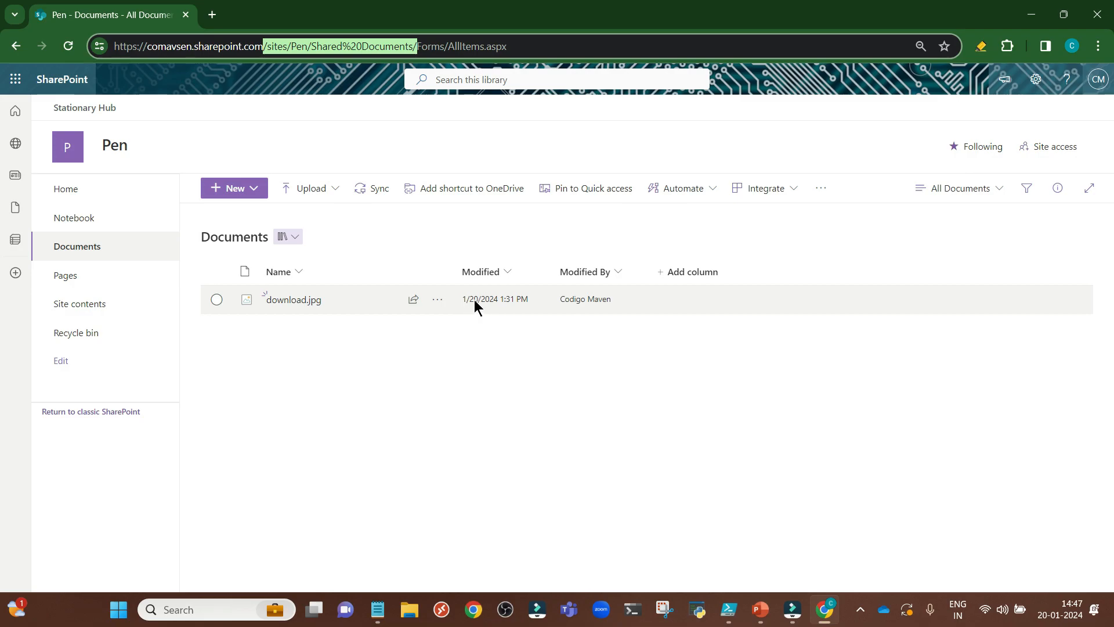
pyautogui.moveTo(501, 312)
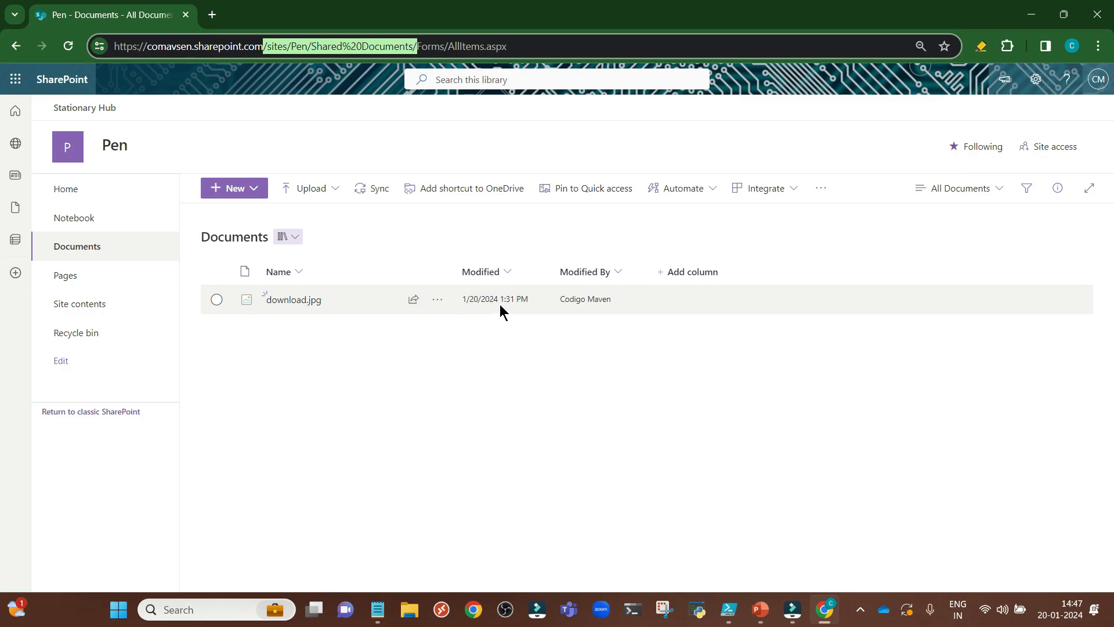
pyautogui.click(728, 609)
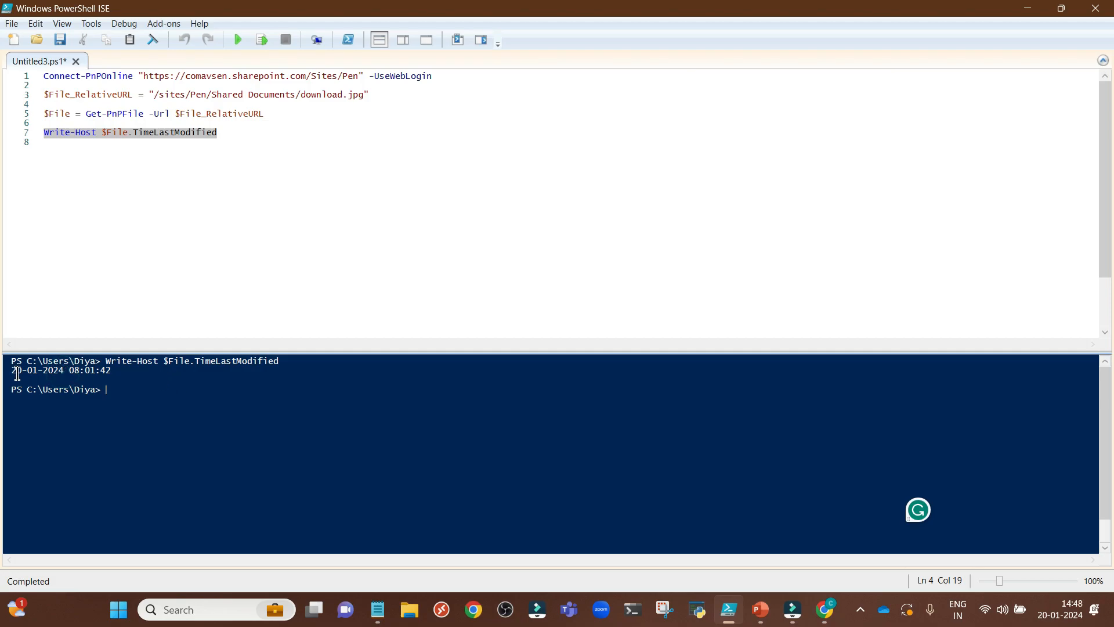
pyautogui.click(824, 616)
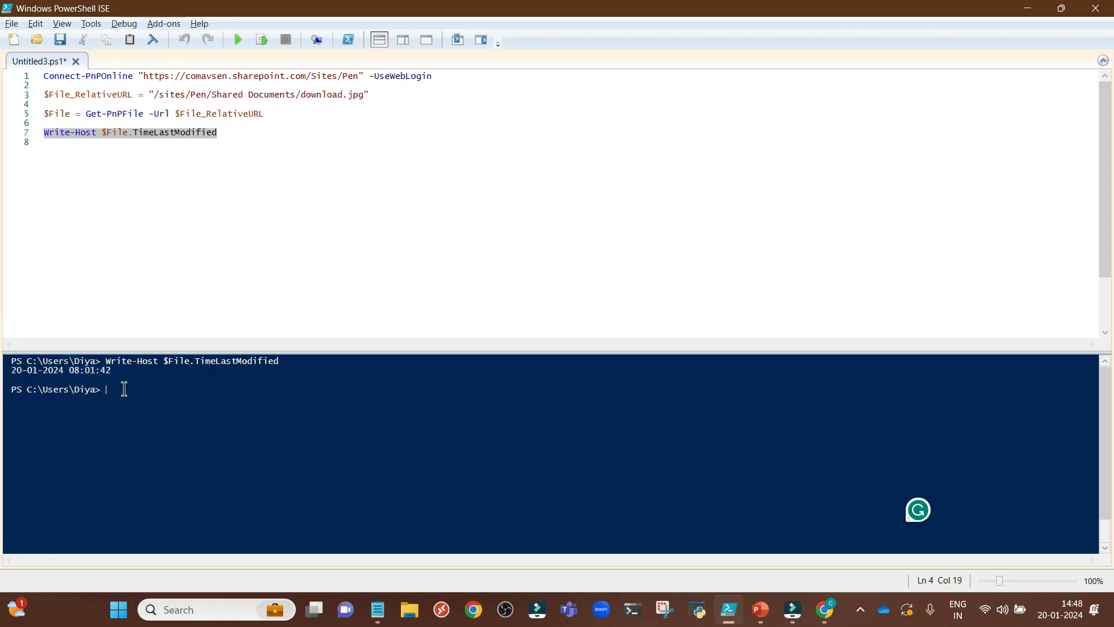
pyautogui.click(77, 369)
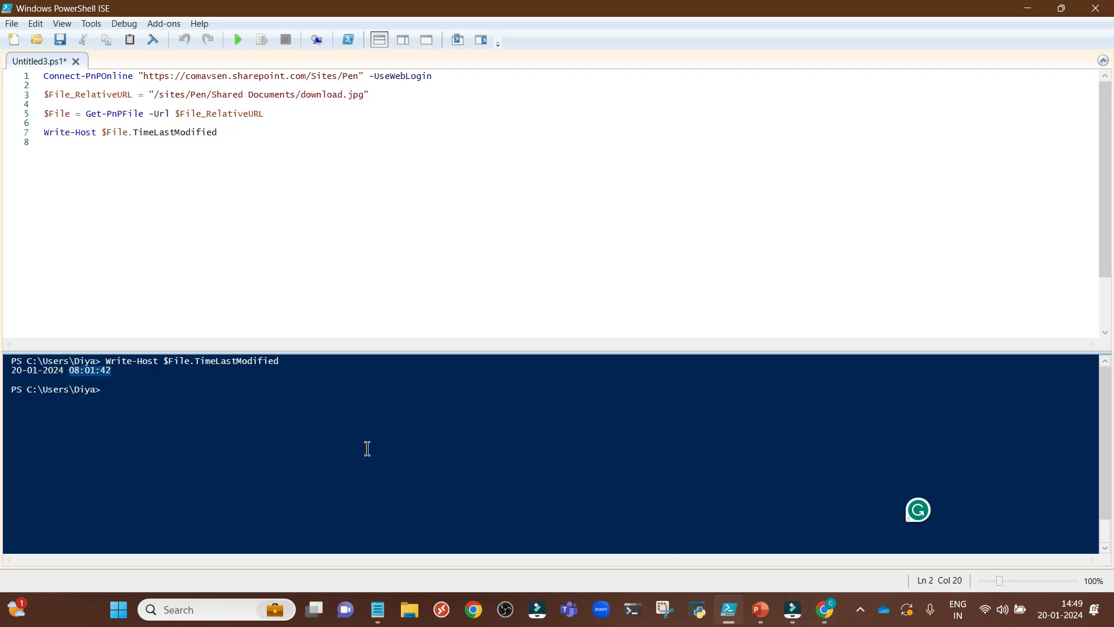
pyautogui.click(824, 610)
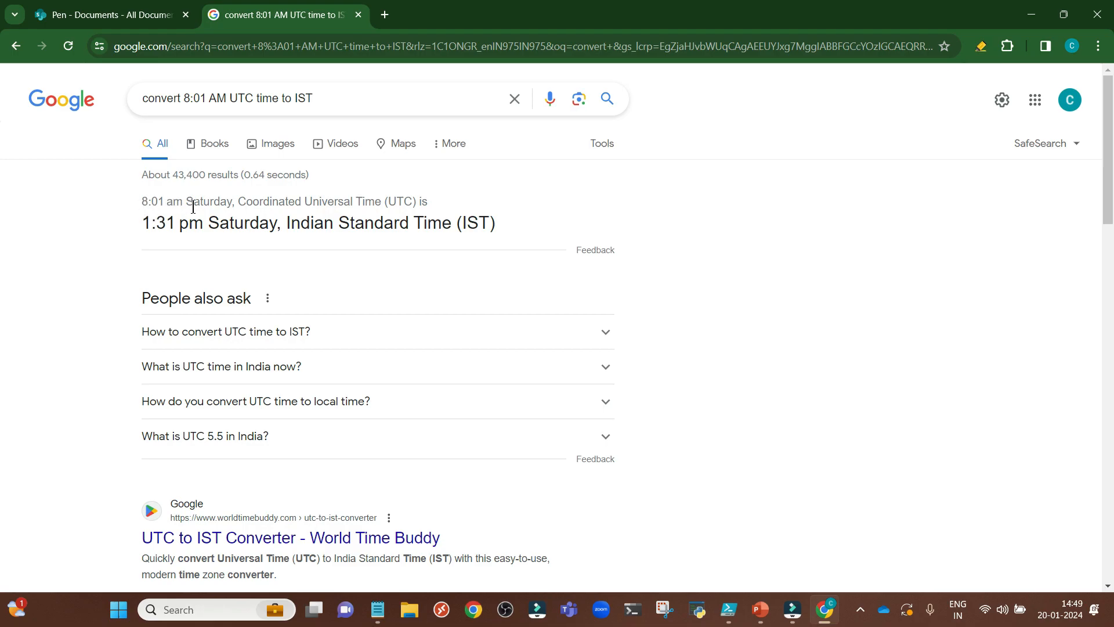
# Compare the converted 1:31 pm IST with download.jpg's SharePoint Modified time, then return to the script.
pyautogui.click(729, 610)
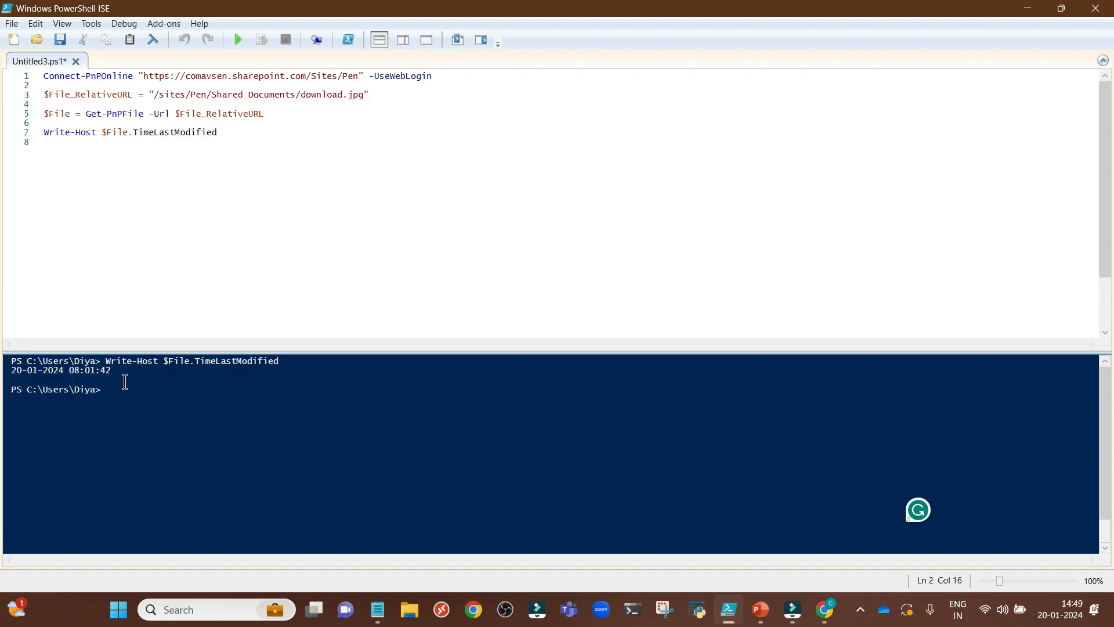
pyautogui.moveTo(777, 594)
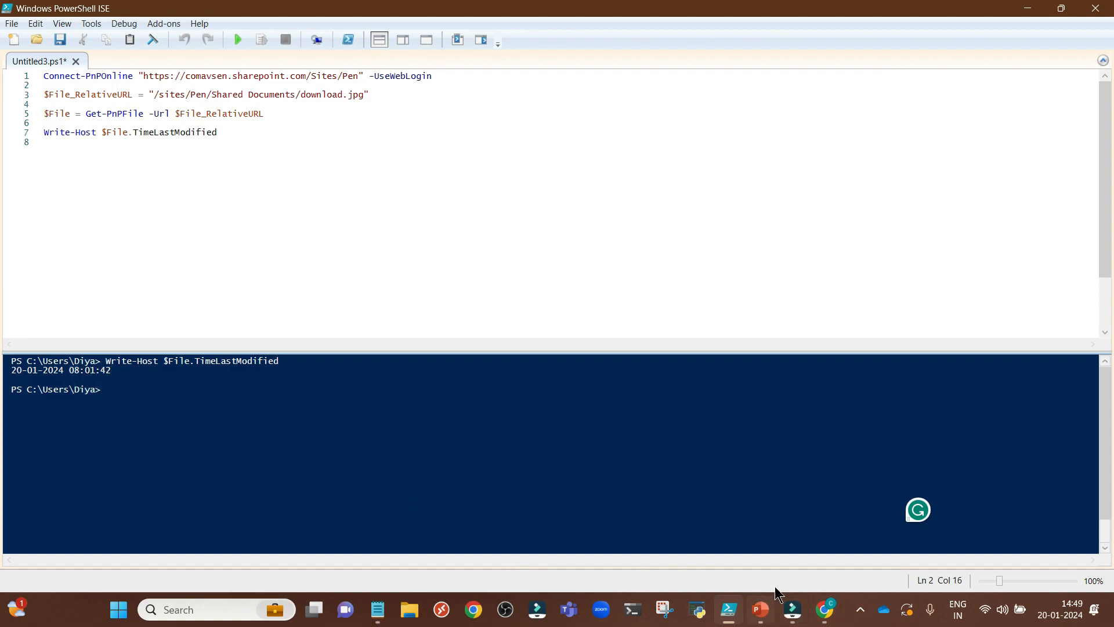
pyautogui.click(825, 609)
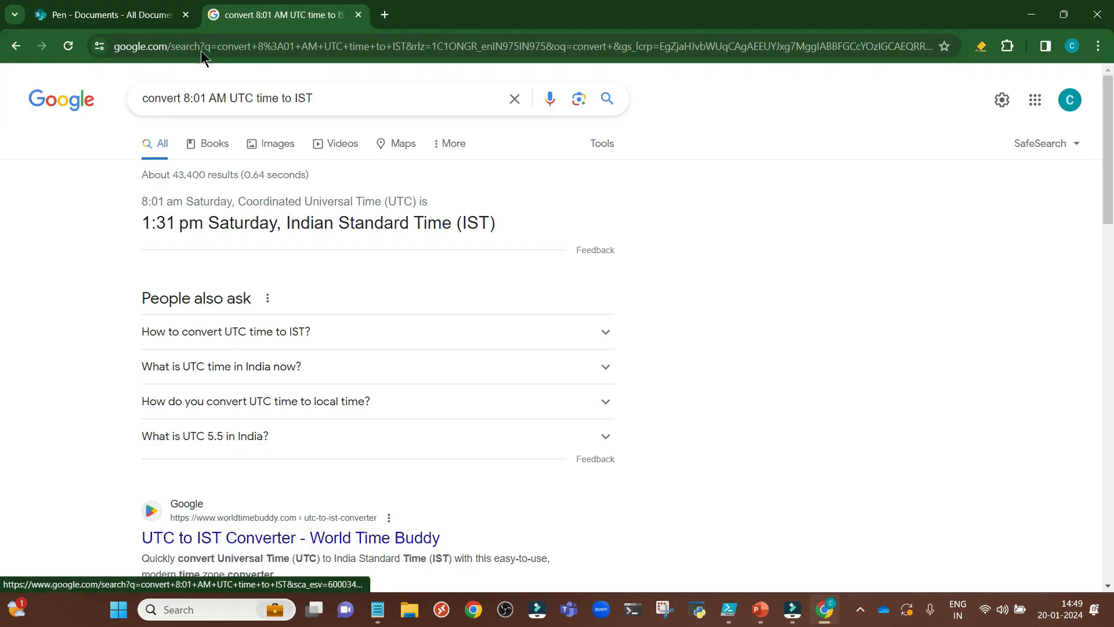
pyautogui.click(107, 14)
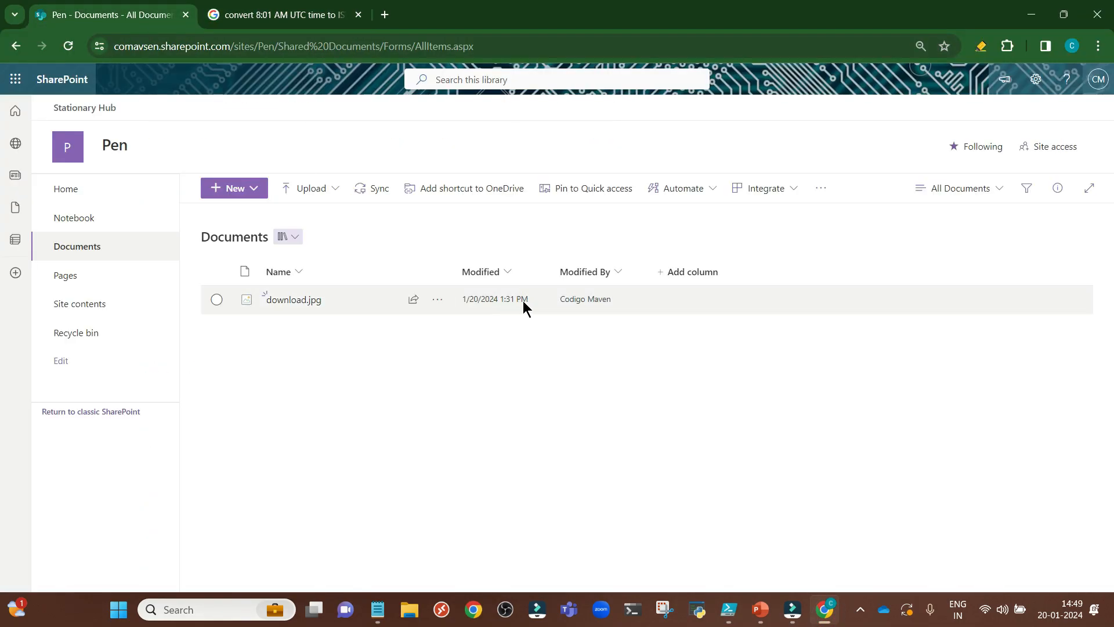
pyautogui.moveTo(406, 516)
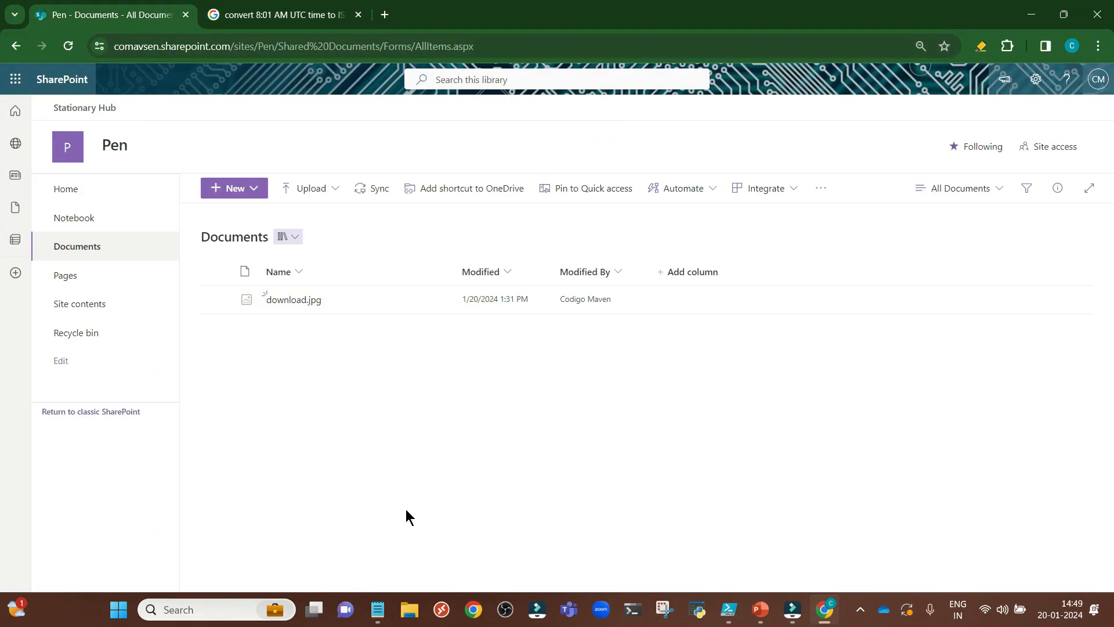
pyautogui.click(726, 615)
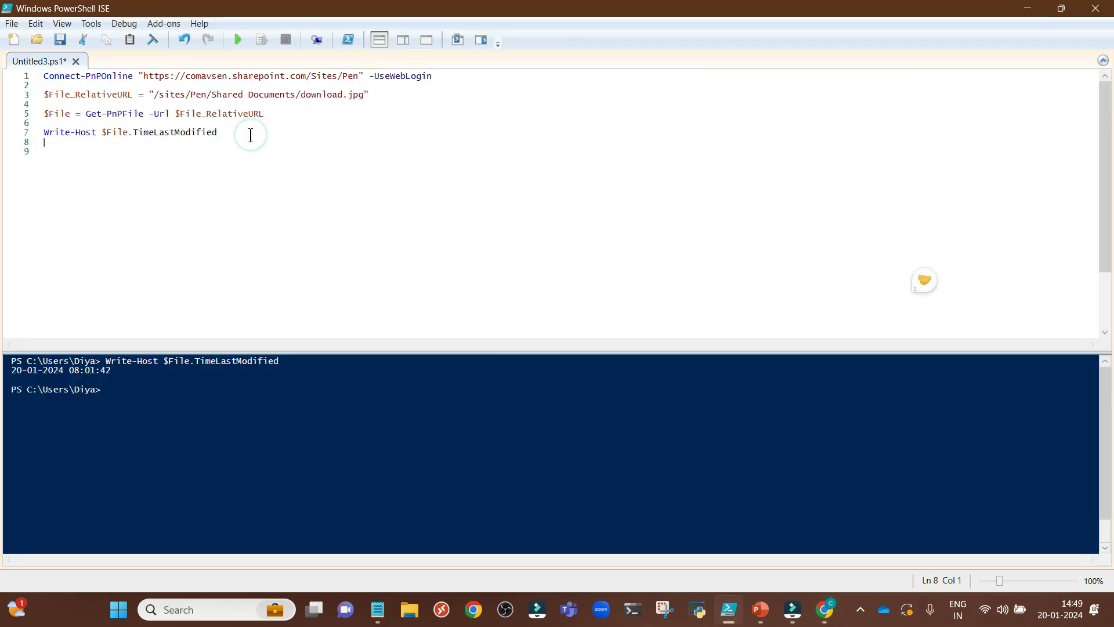
# Add a Disconnect-PnPOnline line at the end of the script via IntelliSense.
pyautogui.write('Disconnect-p')
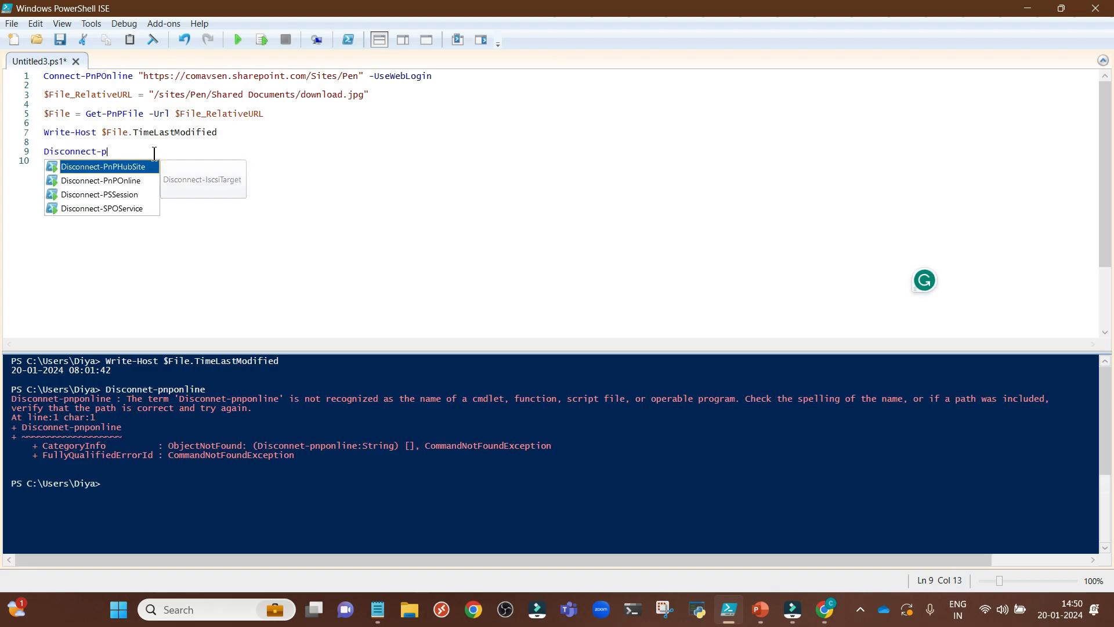
pyautogui.write('np')
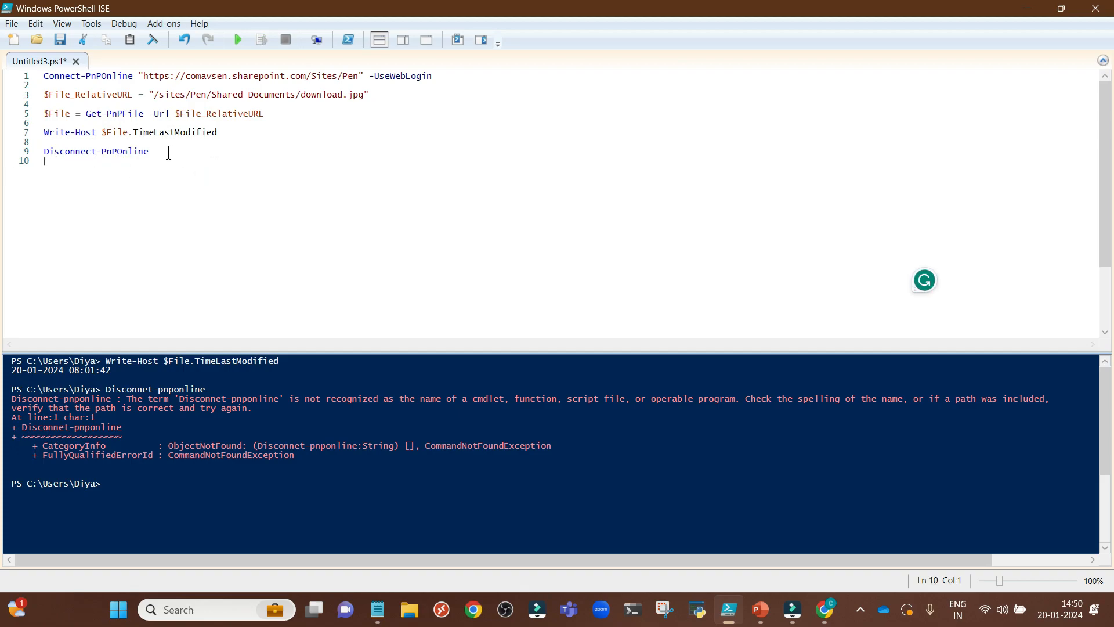
pyautogui.moveTo(161, 10)
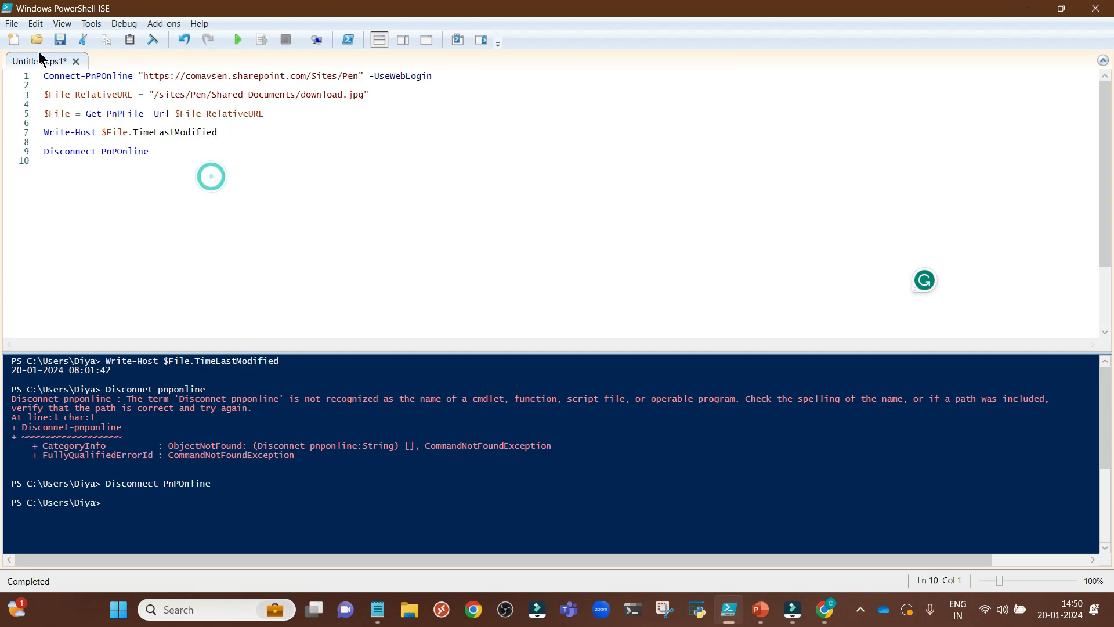
# Save the script to the Desktop as GetLastModifieddateOfAFile.ps1 and close PowerShell ISE.
pyautogui.click(12, 23)
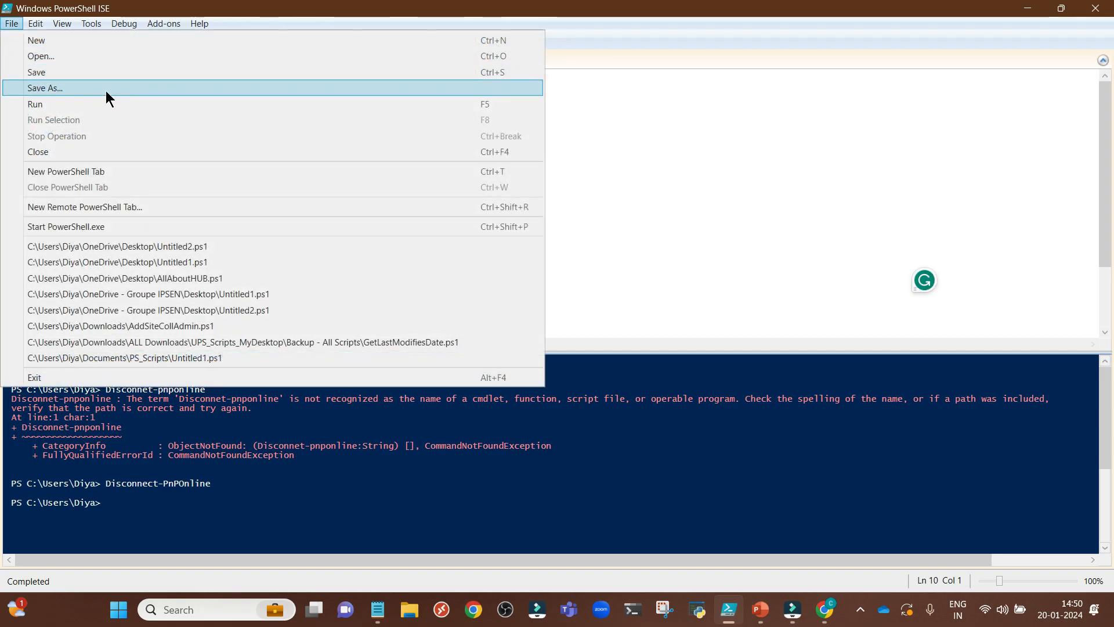
pyautogui.click(44, 87)
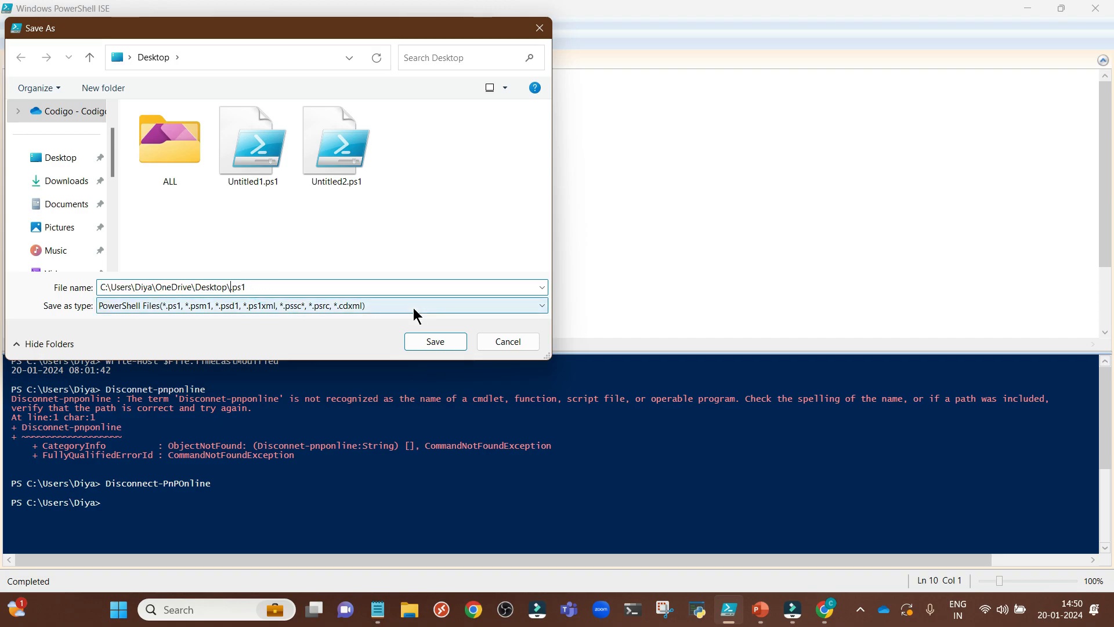
pyautogui.write('GetLast')
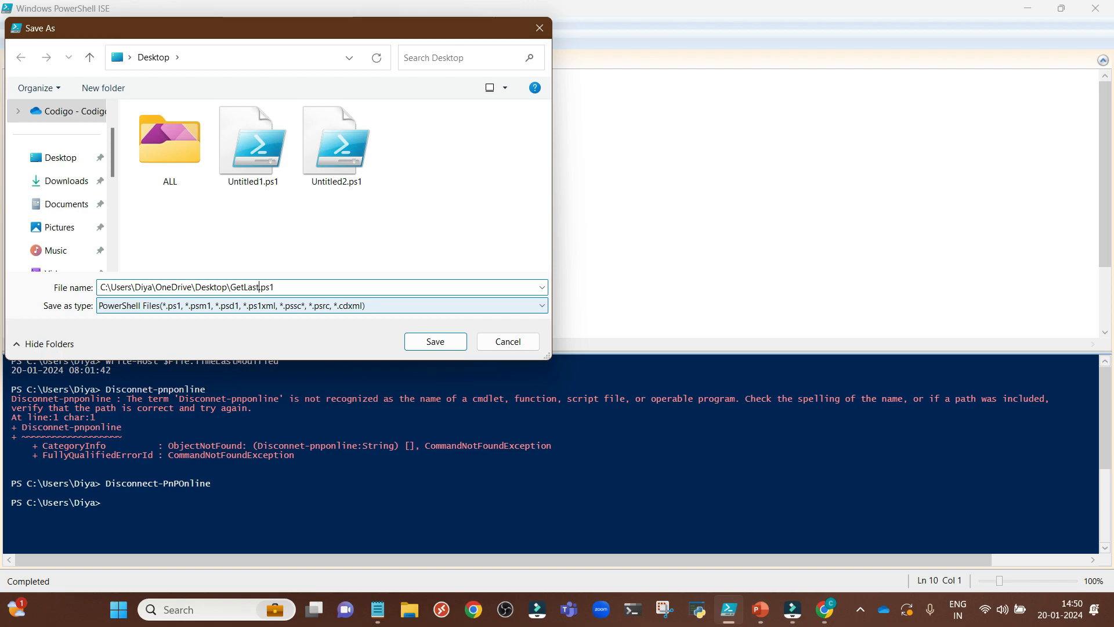
pyautogui.write('Modified')
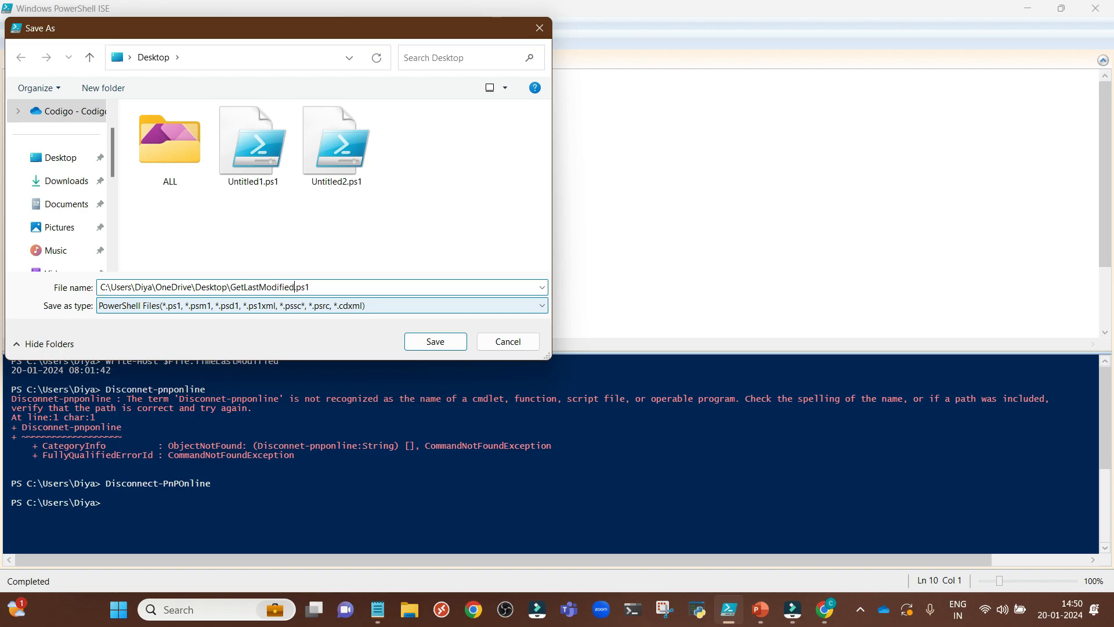
pyautogui.write('dateOf')
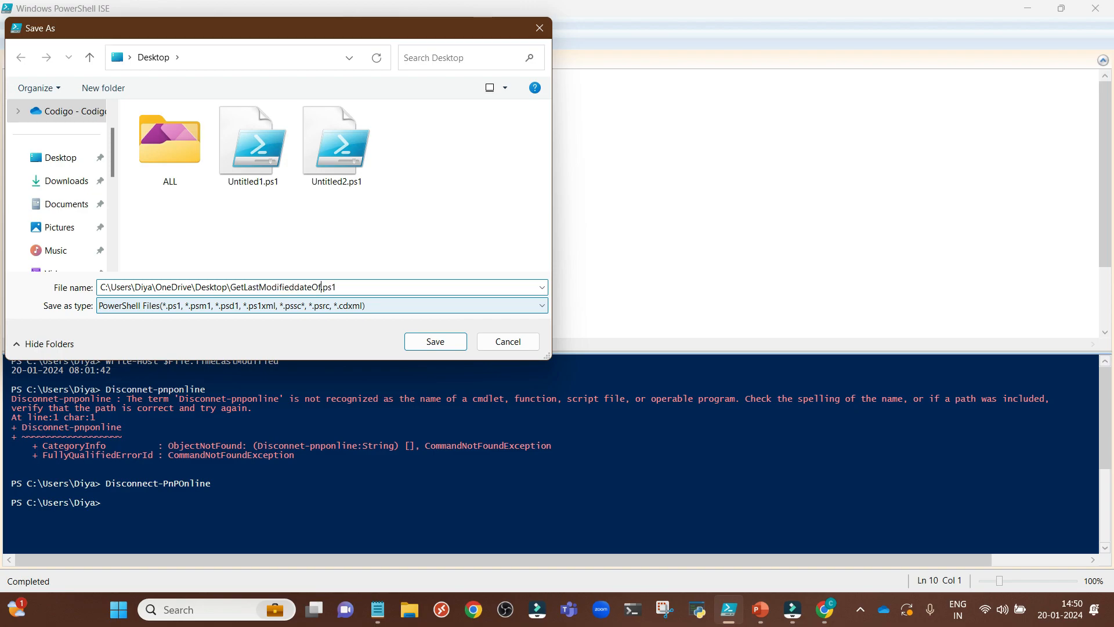
pyautogui.write('AFile')
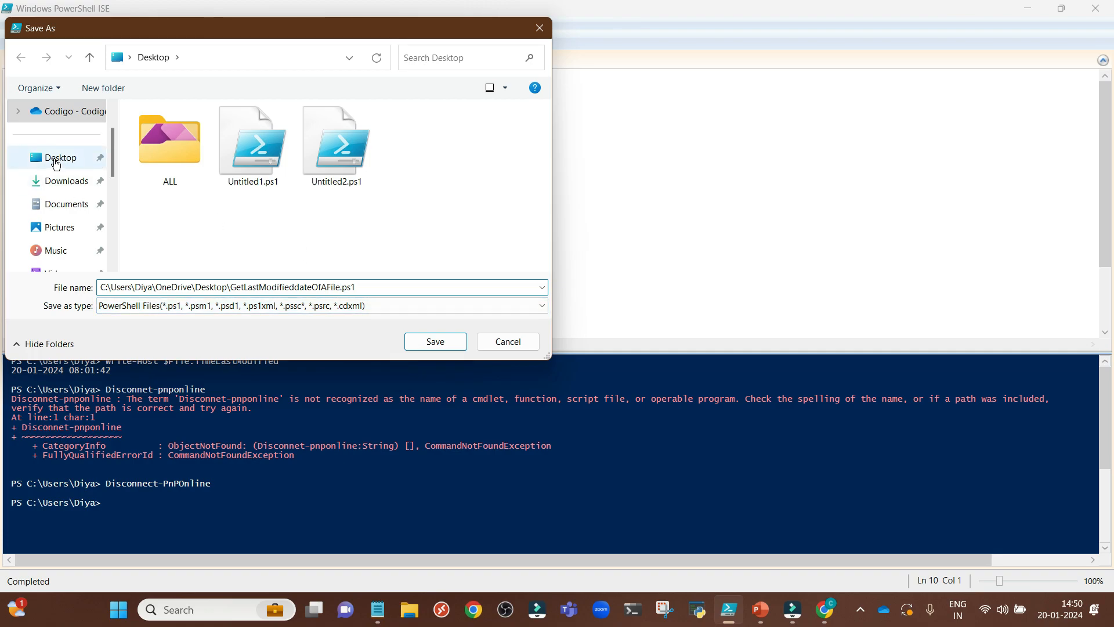
pyautogui.click(435, 342)
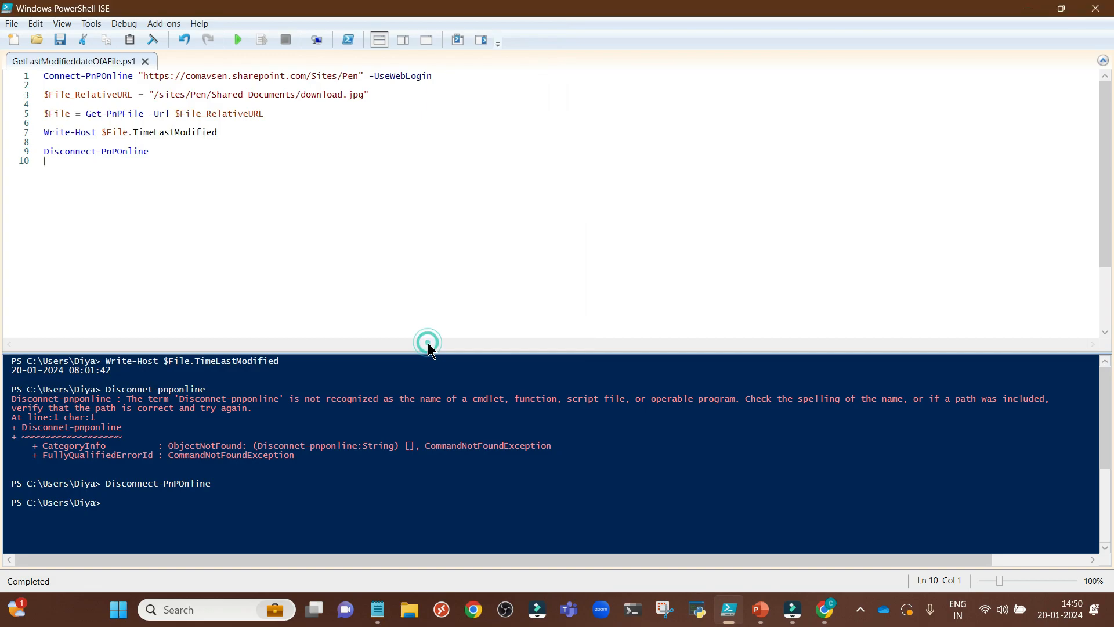
pyautogui.click(824, 616)
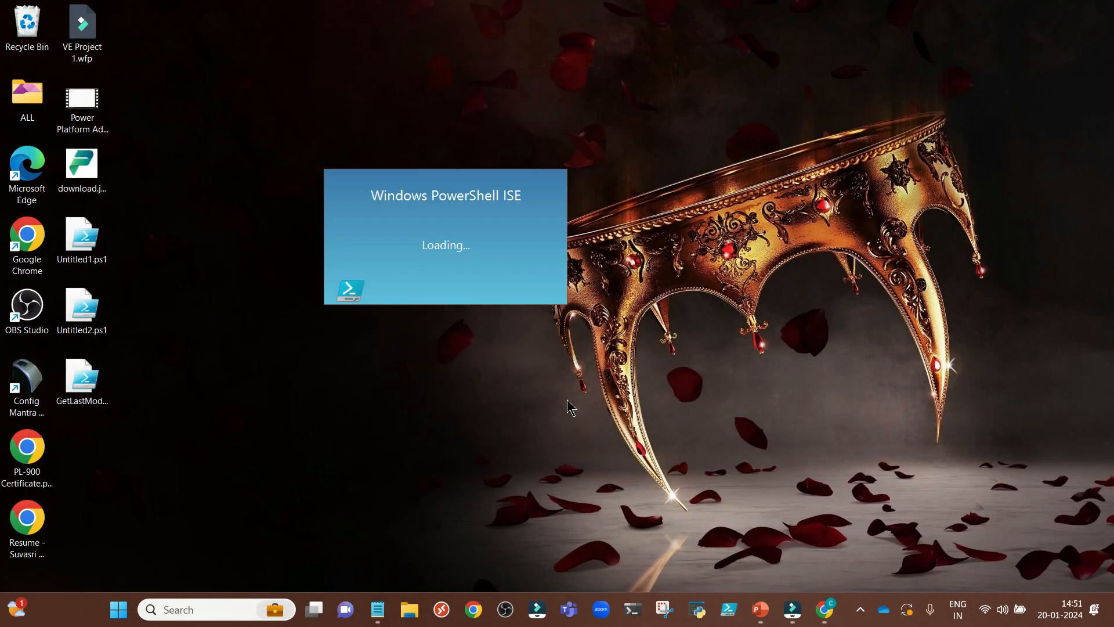
# Reopen GetLastModifieddateOfAFile.ps1 from the Desktop in the restarted editor.
pyautogui.click(12, 23)
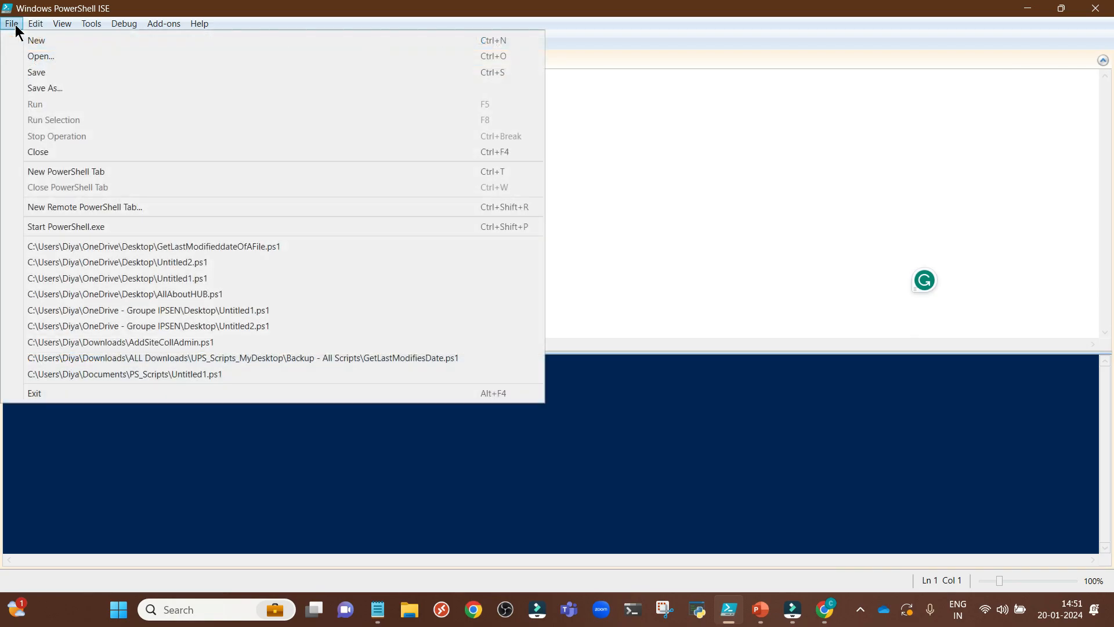
pyautogui.click(40, 55)
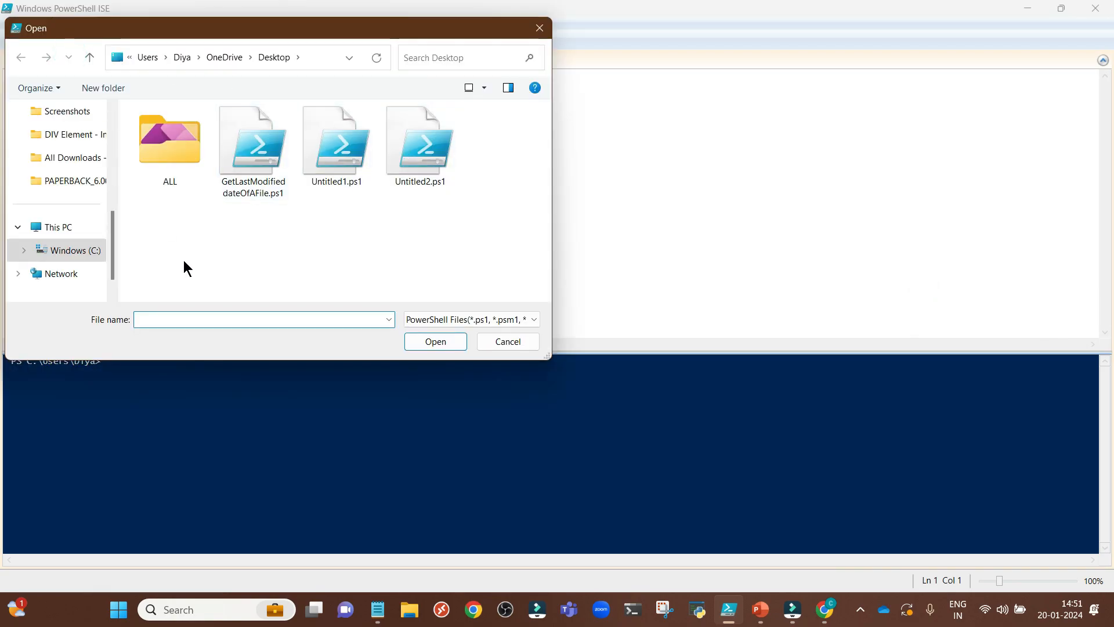
pyautogui.click(253, 142)
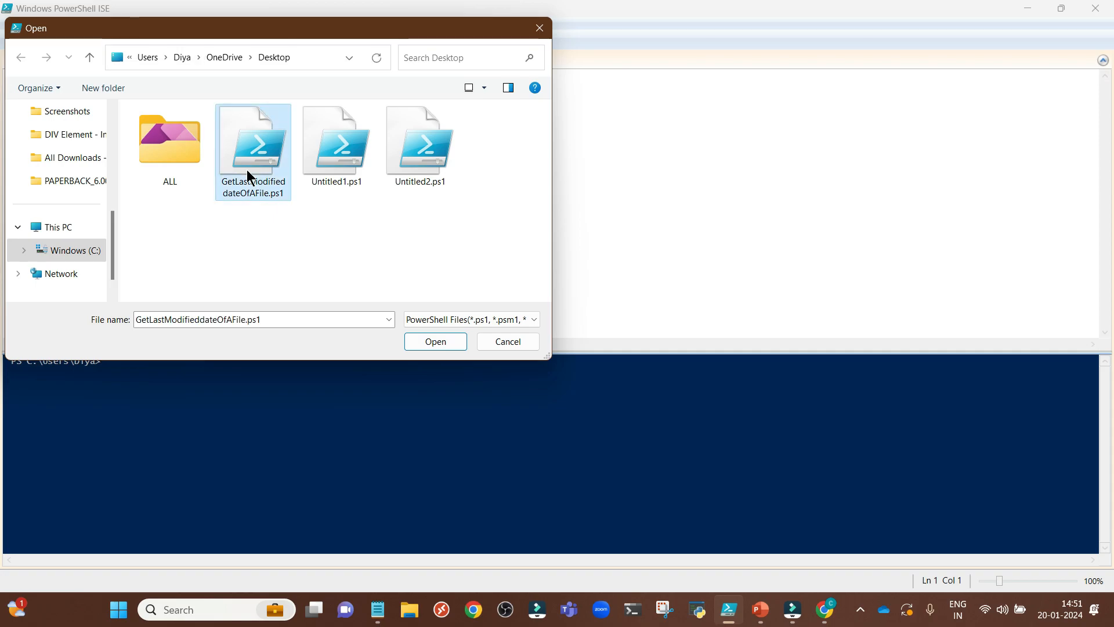
pyautogui.click(435, 341)
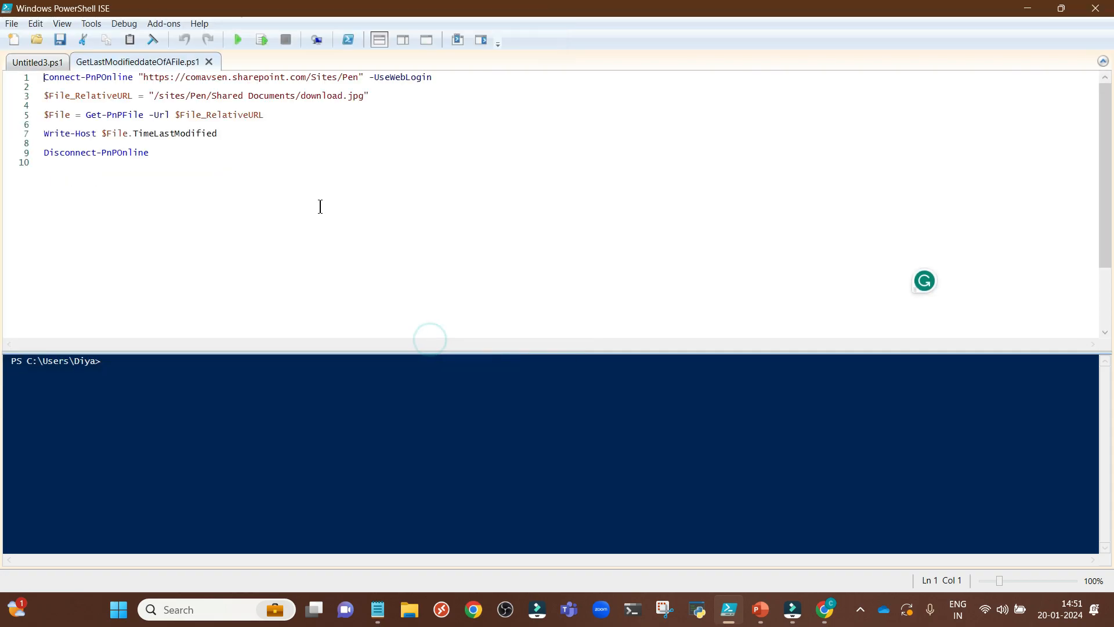
pyautogui.click(36, 61)
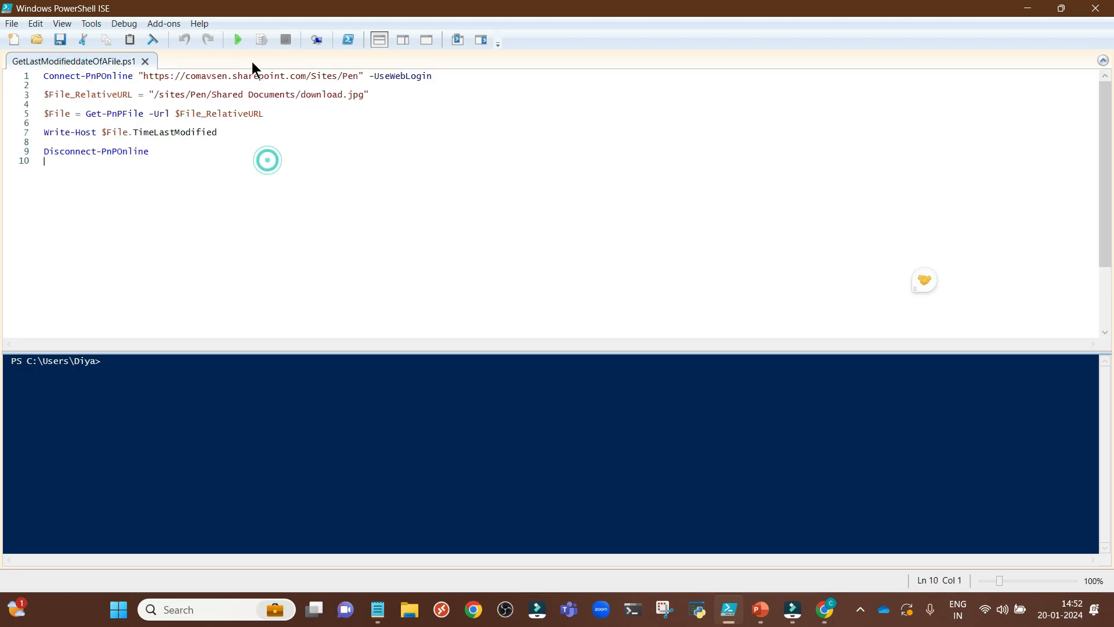
pyautogui.moveTo(237, 39)
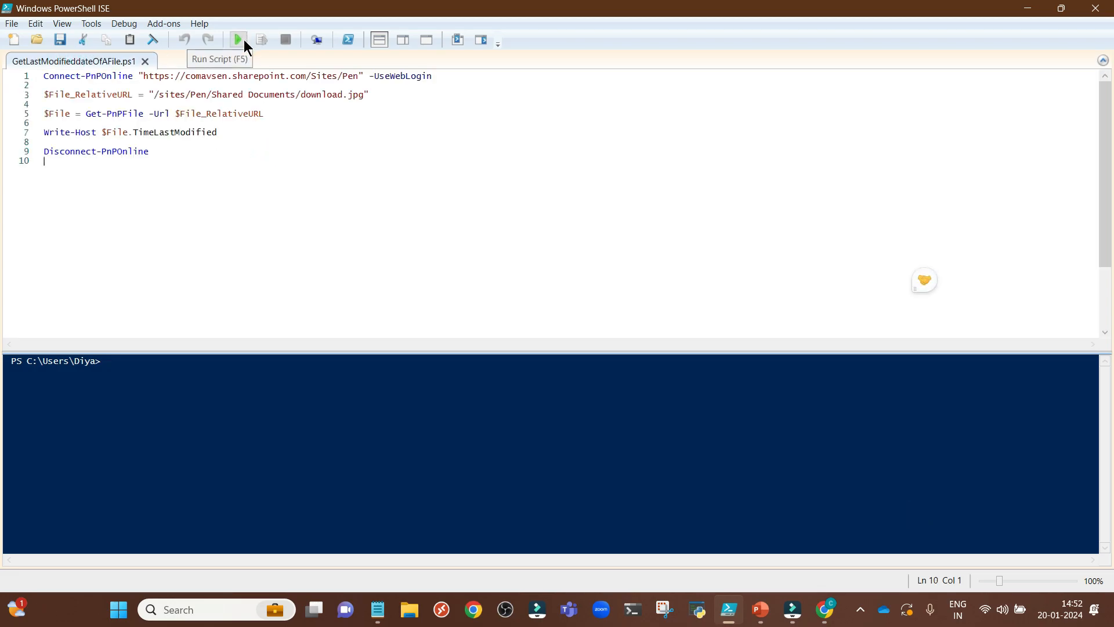
pyautogui.click(237, 40)
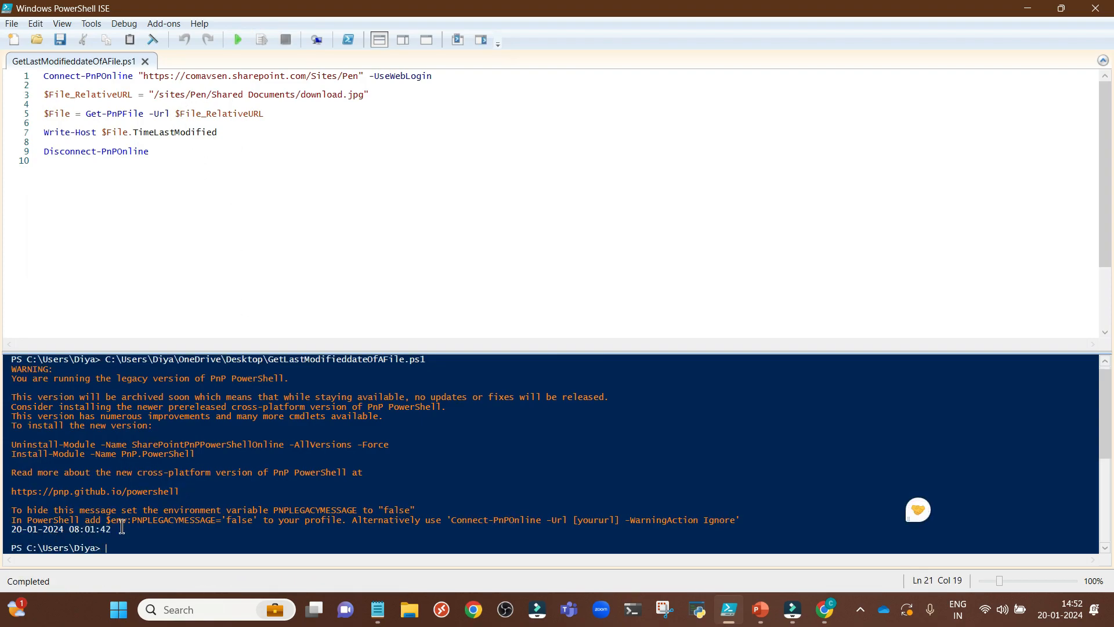
pyautogui.moveTo(228, 439)
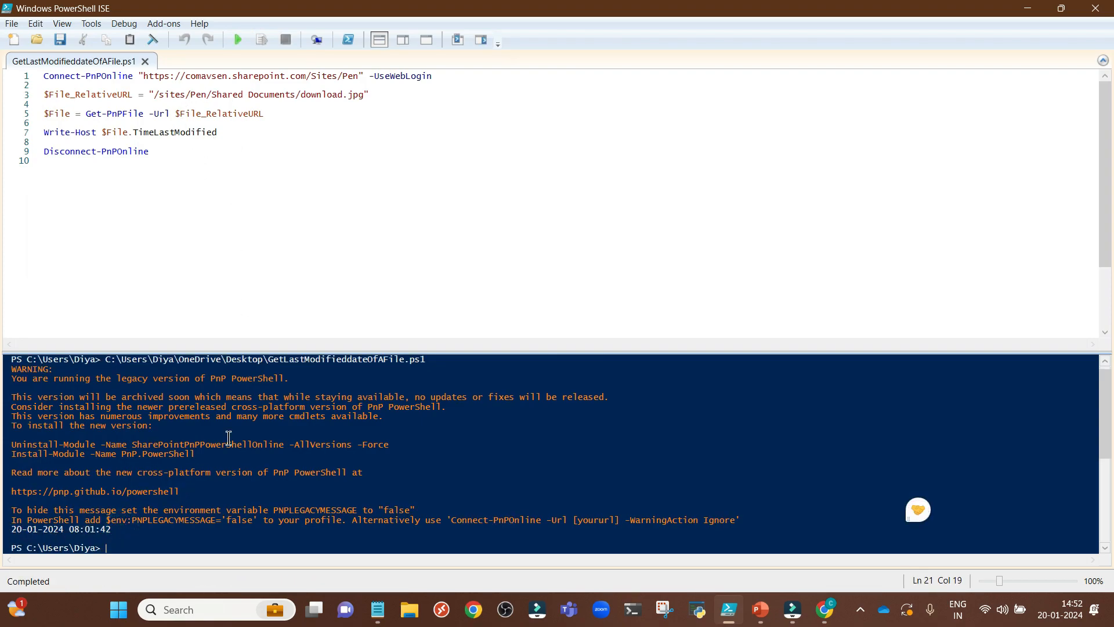